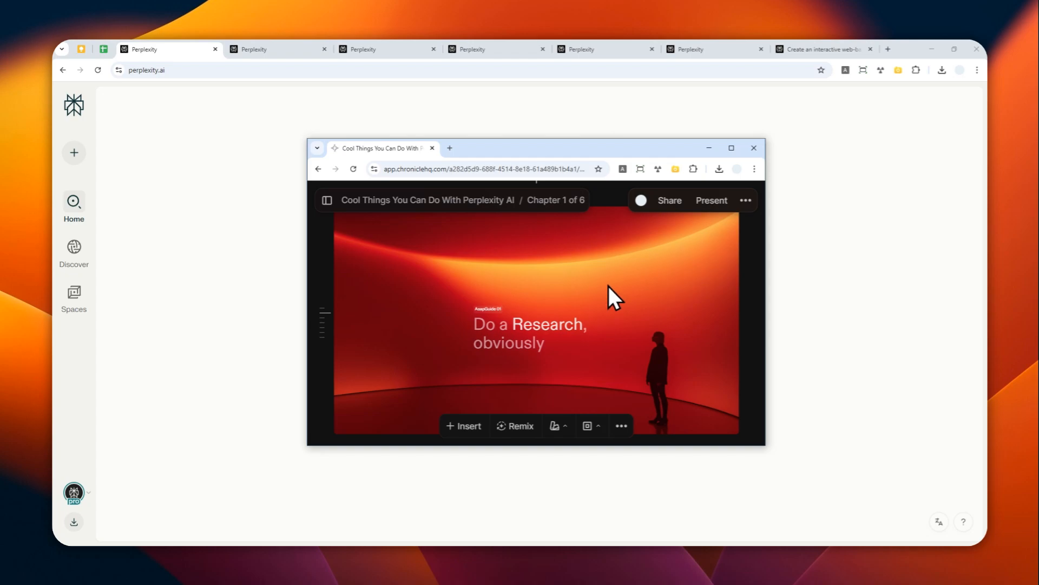
mouse_move(169, 51)
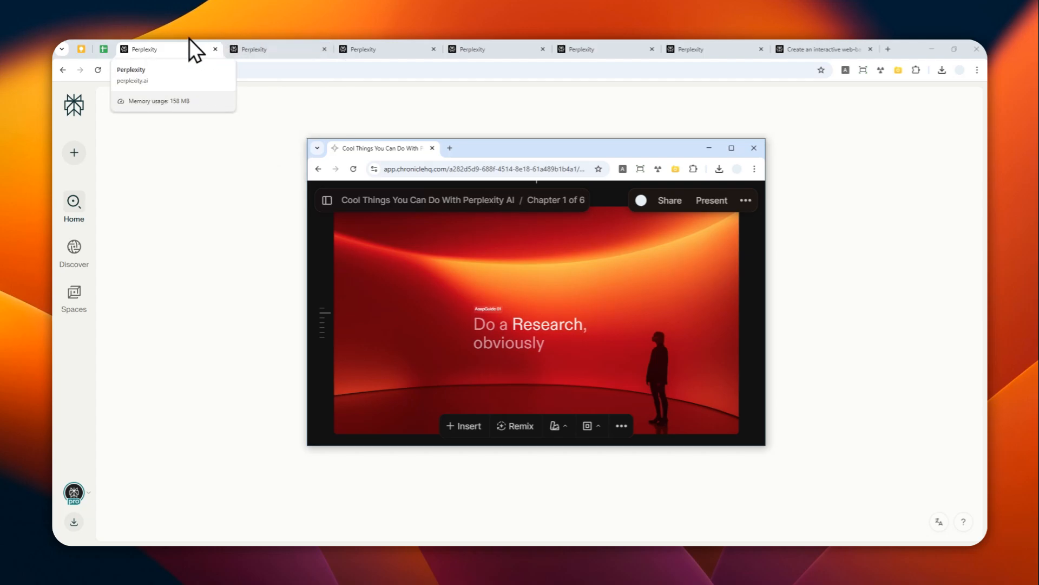
- On the renewable energy literature review prompt, enable Academic sources alongside Web
left_click(252, 48)
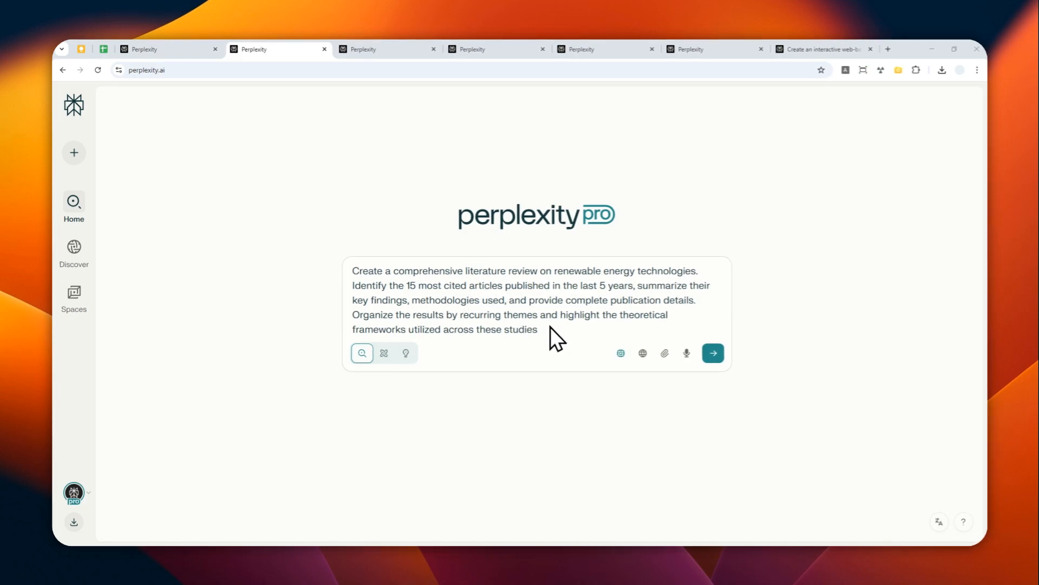
mouse_move(531, 325)
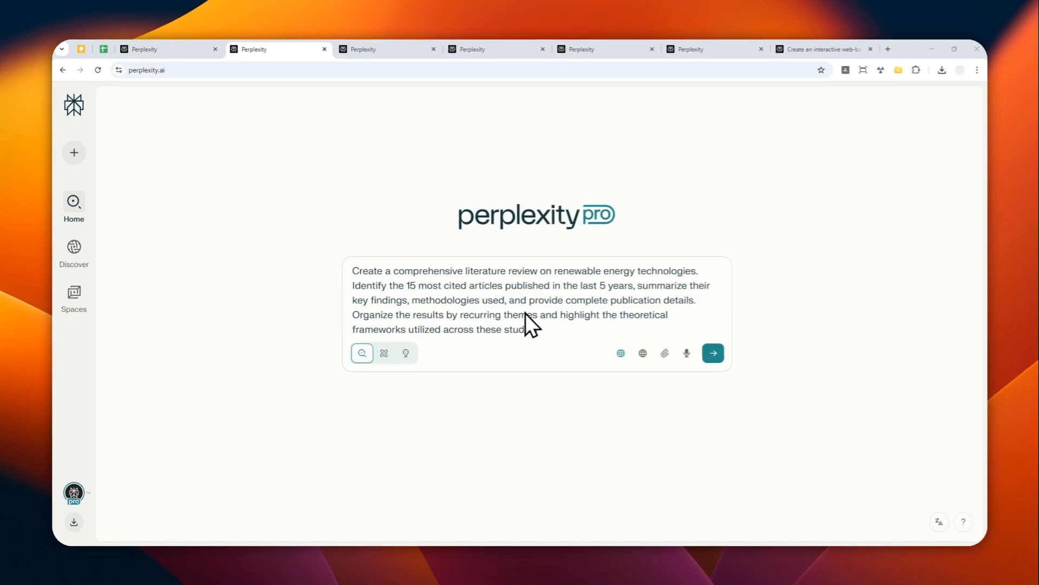
mouse_move(362, 353)
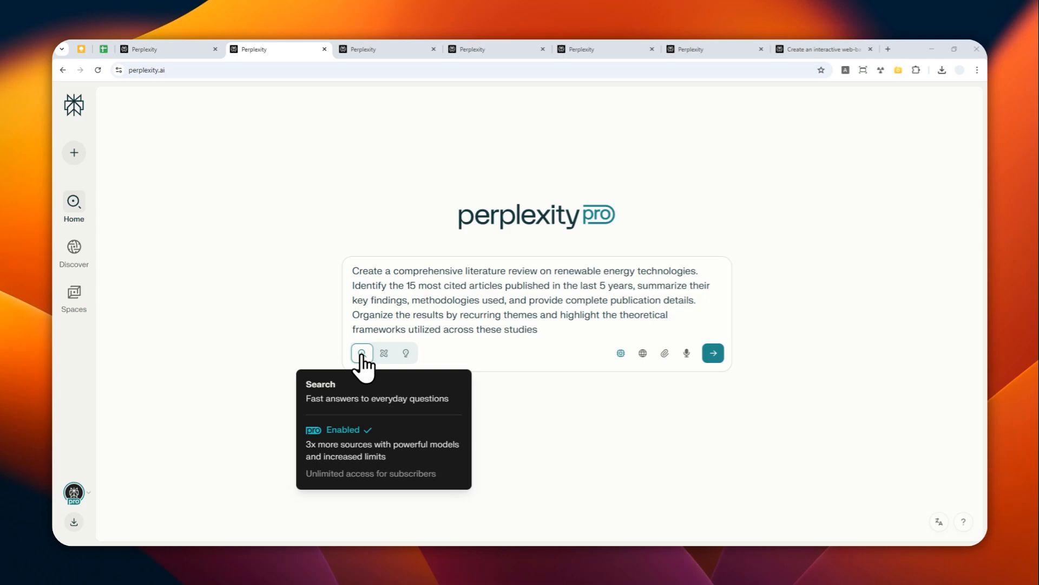
mouse_move(384, 353)
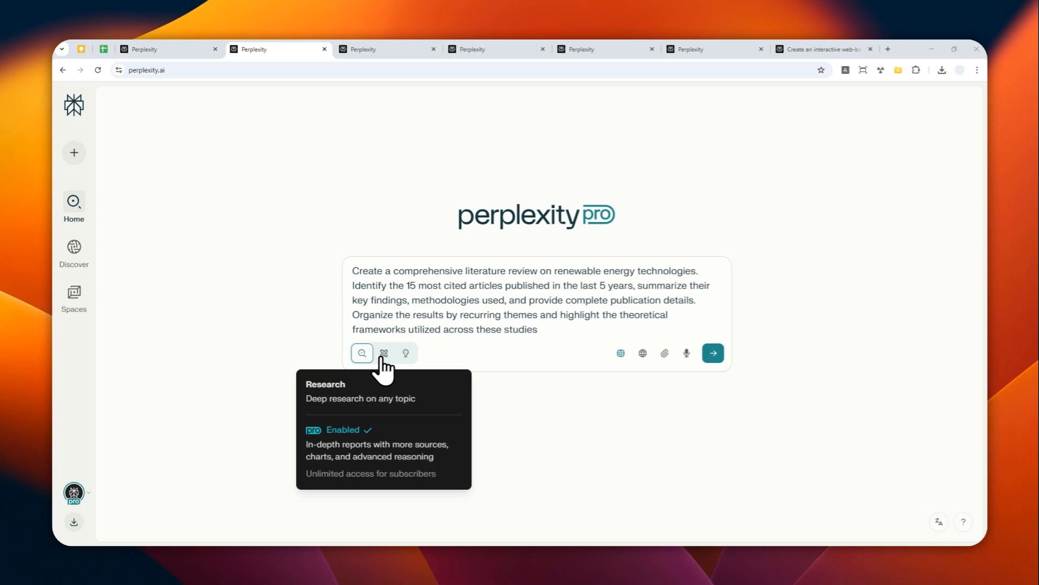
left_click(384, 353)
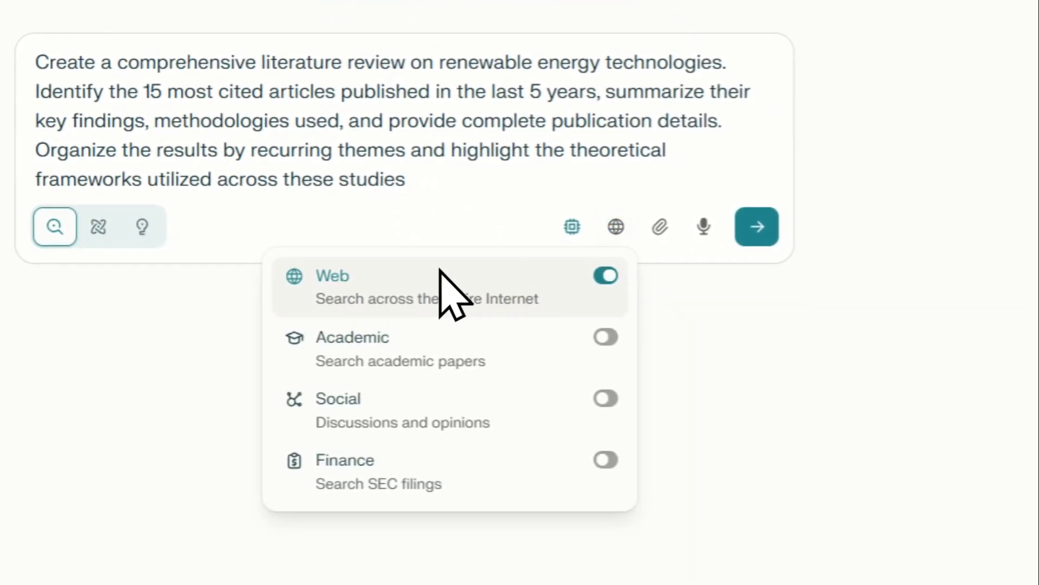
left_click(605, 337)
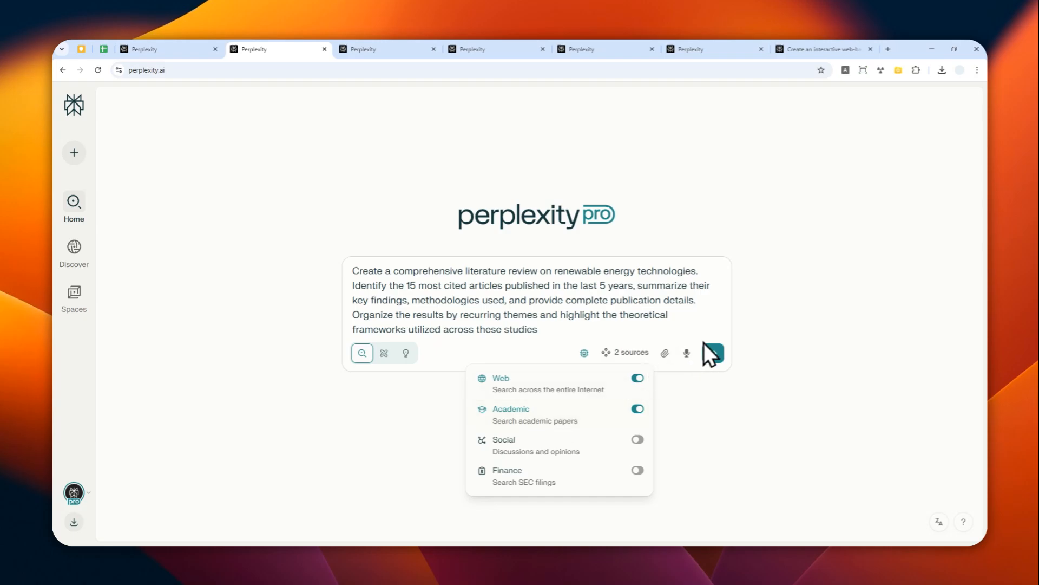
- Submit the renewable energy literature review and scroll through the 40-source answer
left_click(713, 352)
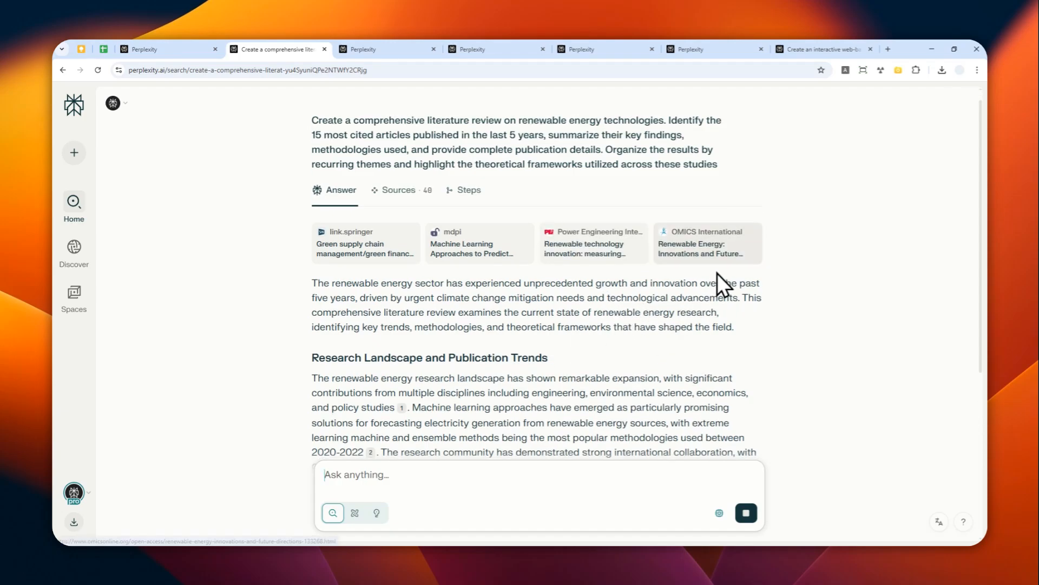
scroll("down", 3)
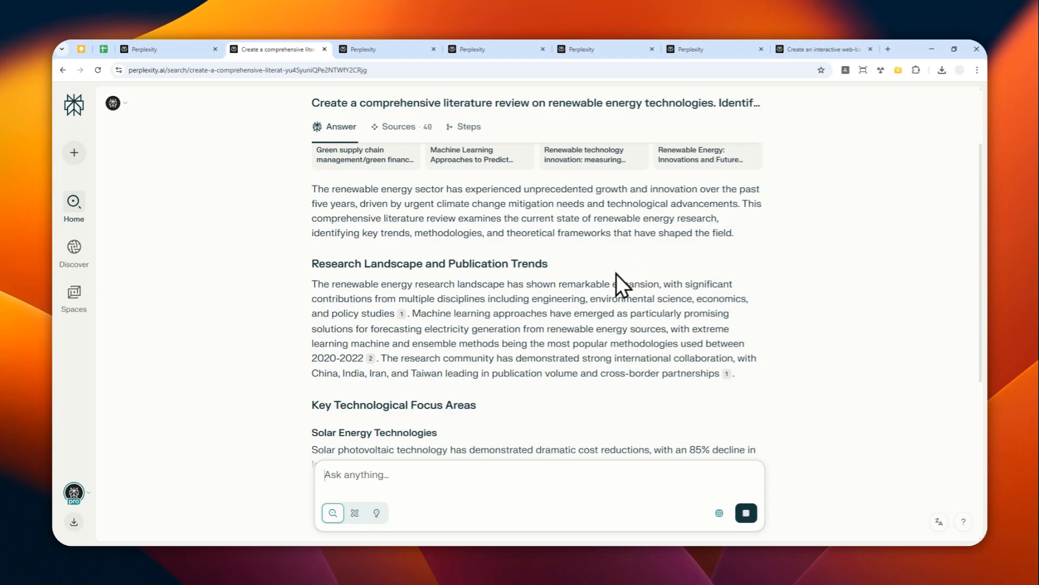
mouse_move(630, 267)
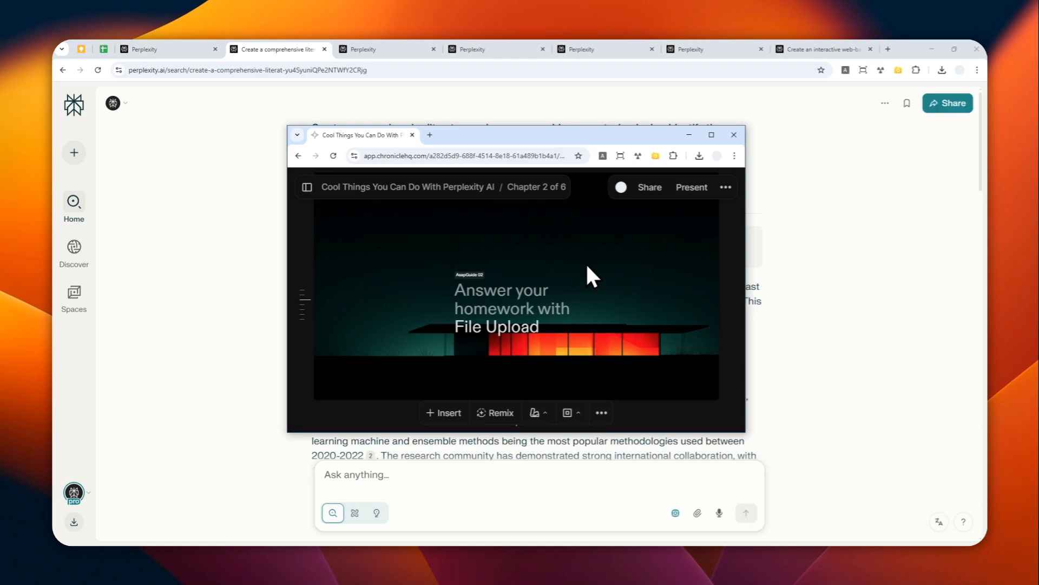
mouse_move(579, 252)
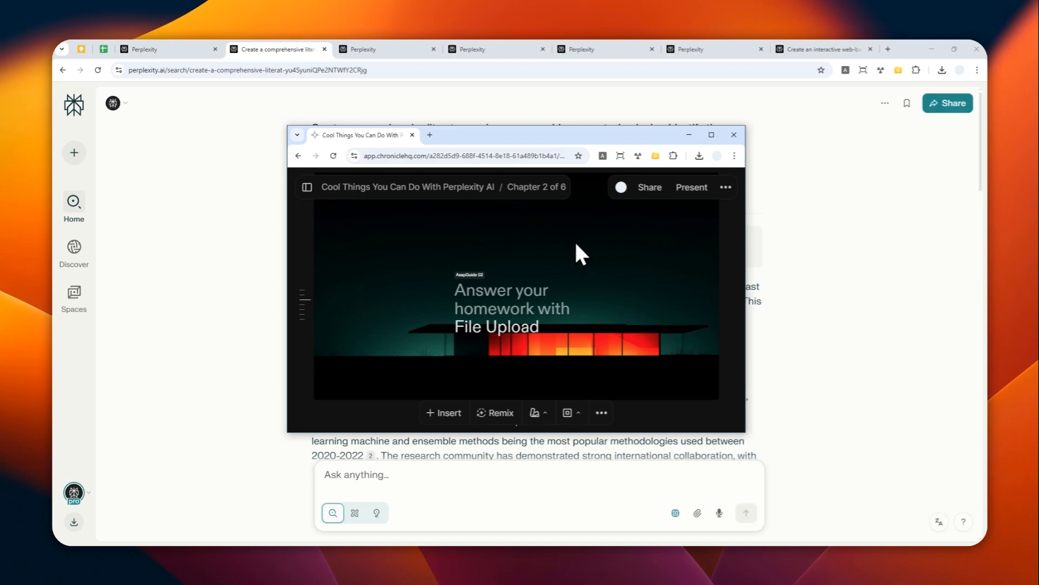
- Attach the EXAMPLE_1_1_EN math problem image to the step-by-step solution question
left_click(733, 134)
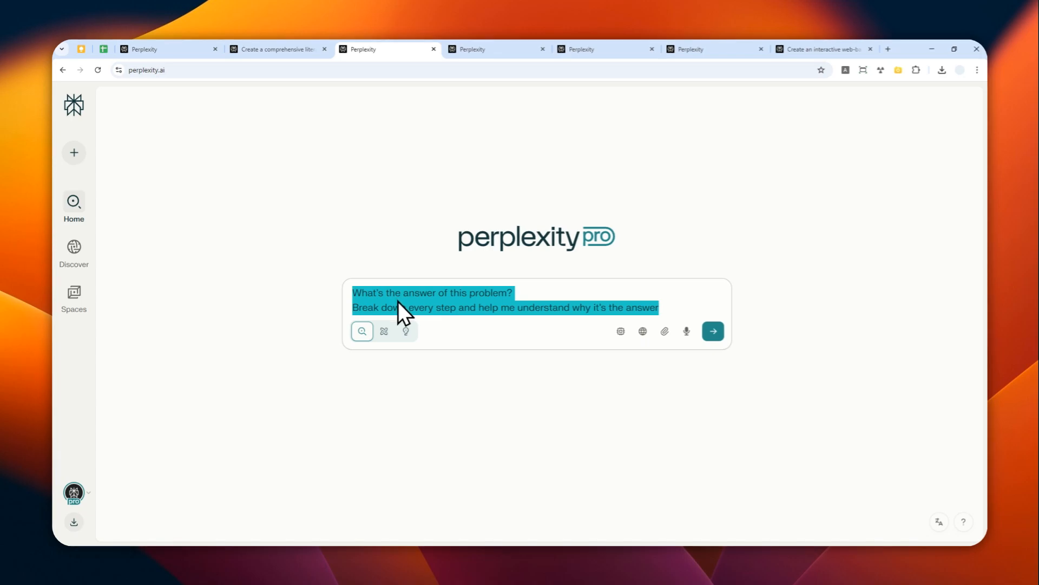
mouse_move(415, 314)
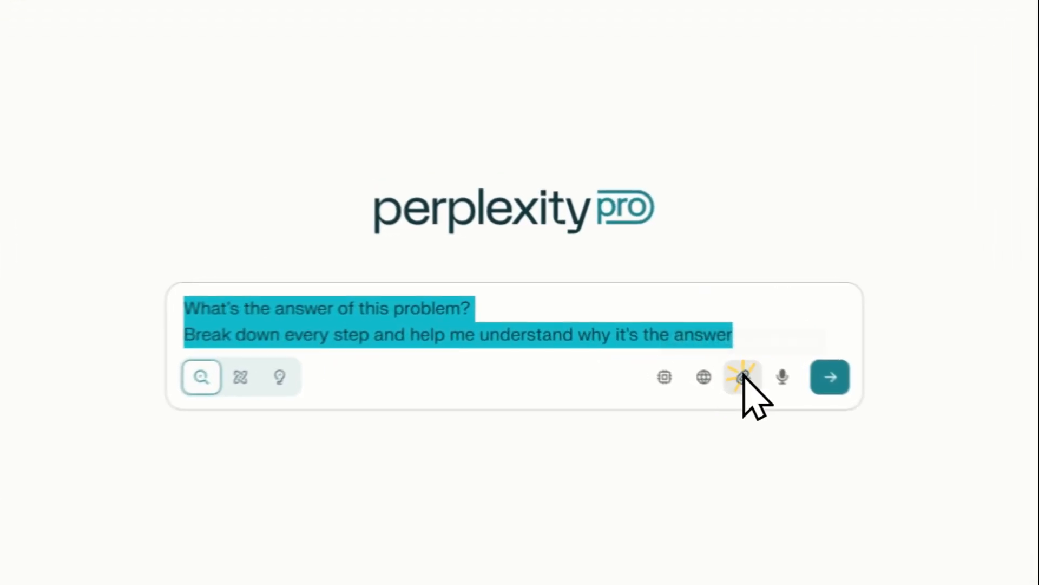
left_click(742, 377)
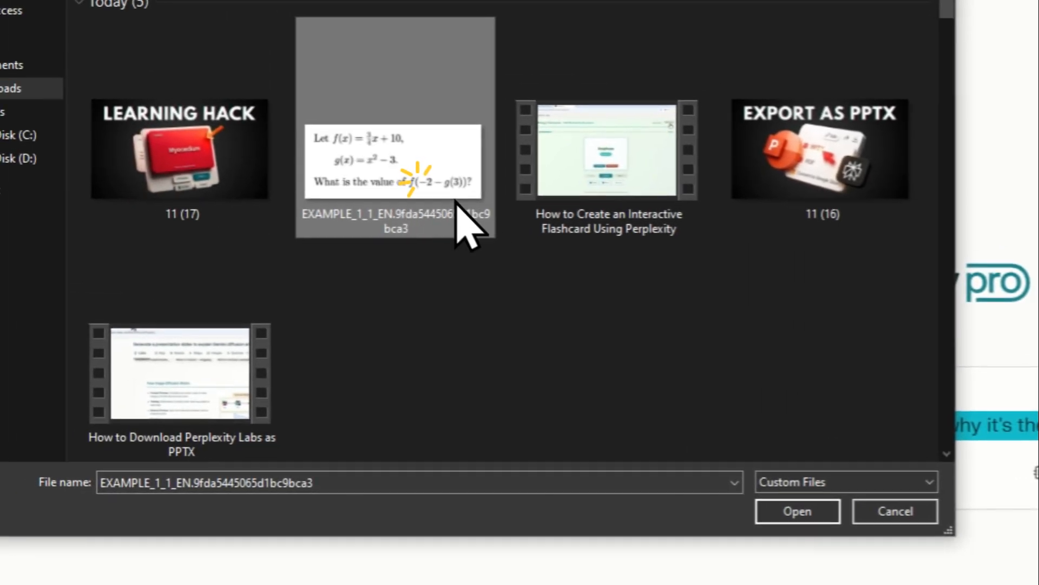
left_click(798, 512)
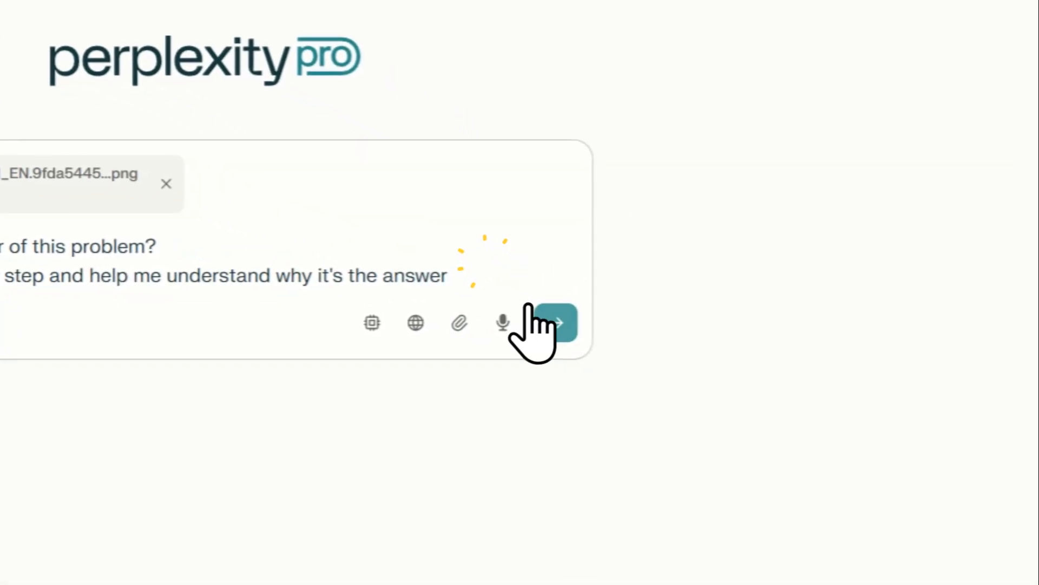
- Send the image-based question for a step-by-step solution of f(−2 − g(3))
left_click(557, 323)
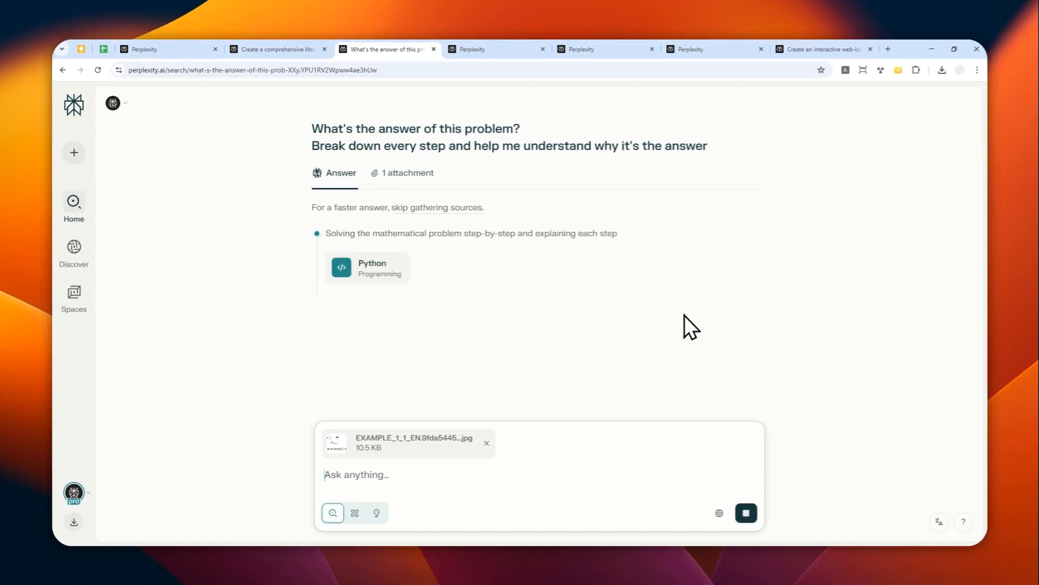
mouse_move(540, 267)
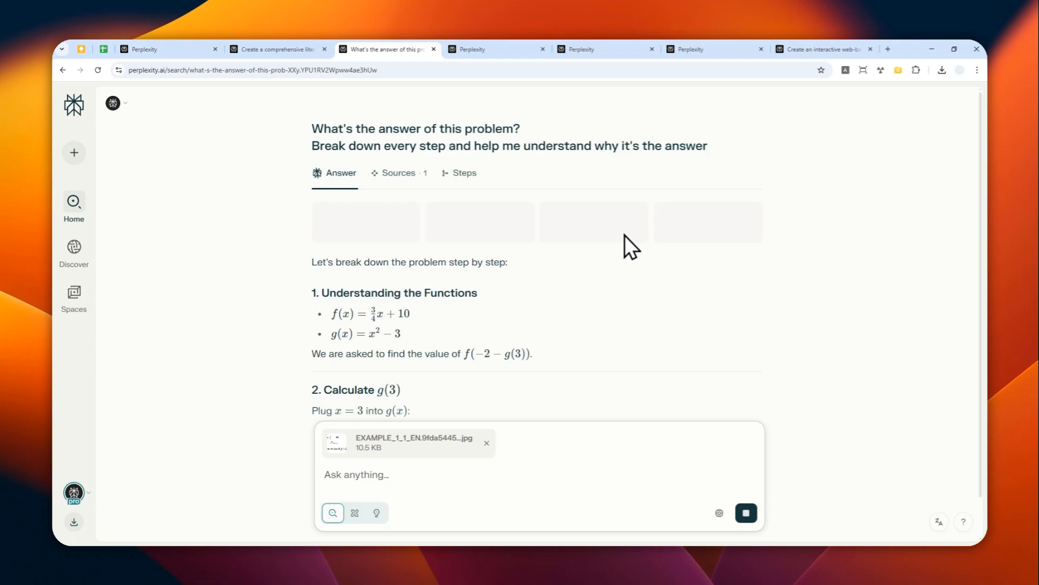
mouse_move(617, 229)
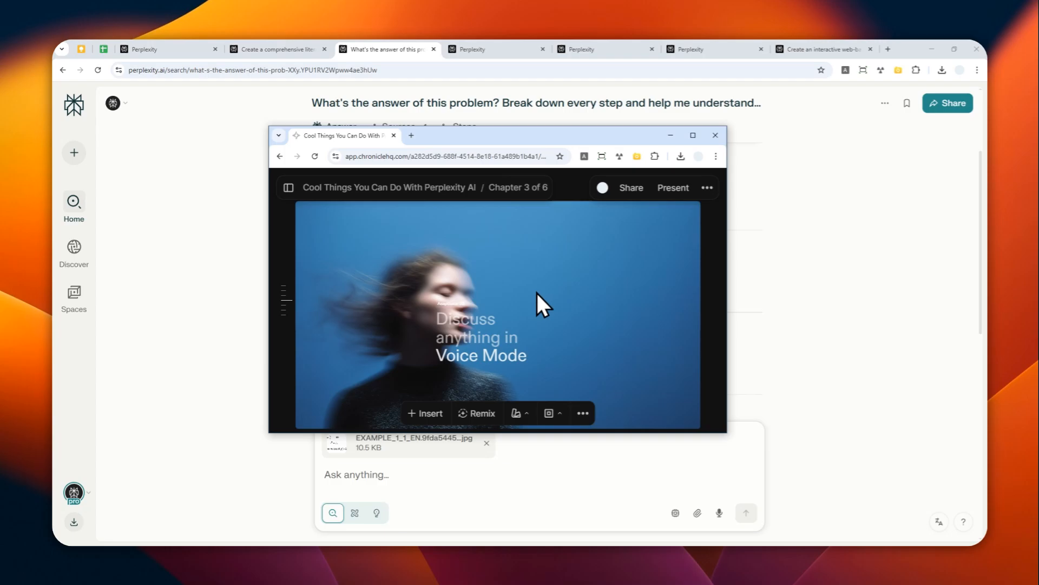
mouse_move(504, 105)
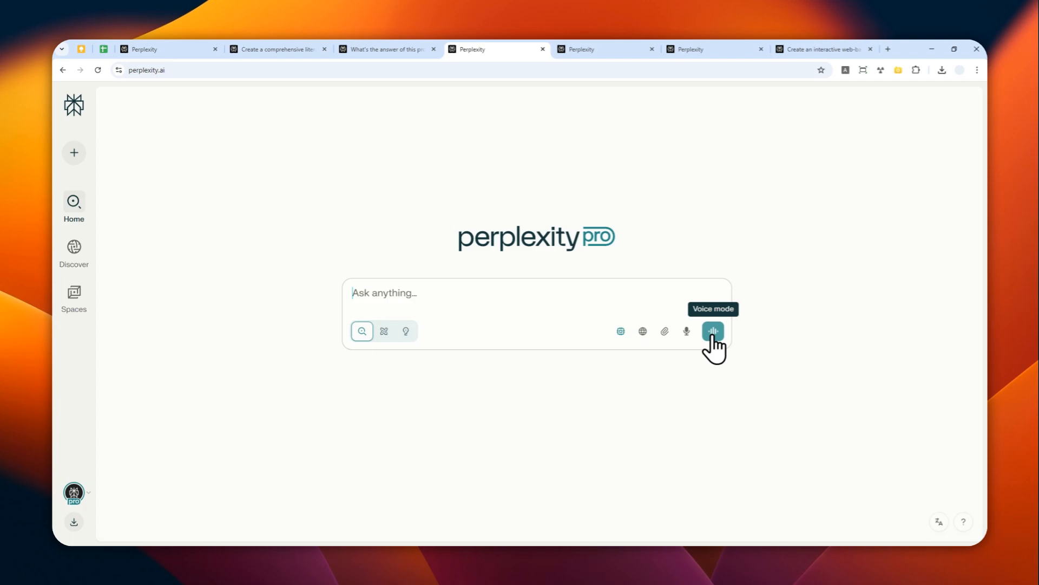
left_click(713, 331)
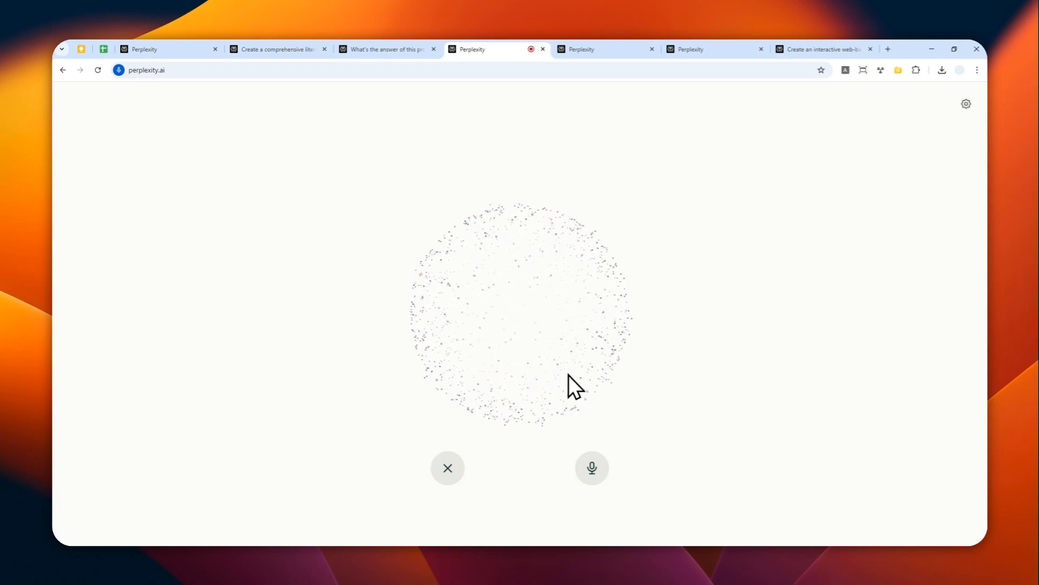
mouse_move(571, 404)
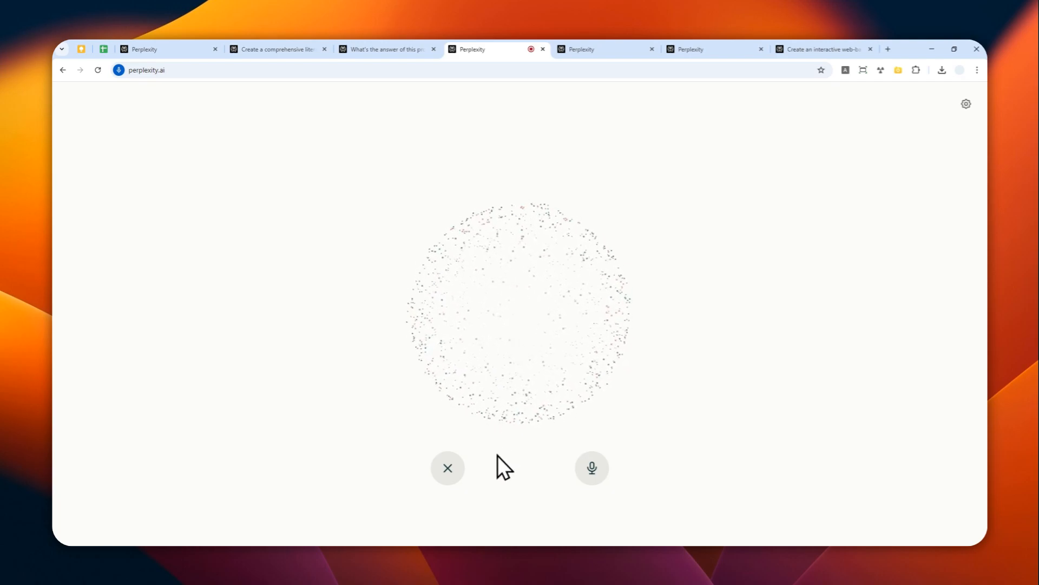
left_click(448, 468)
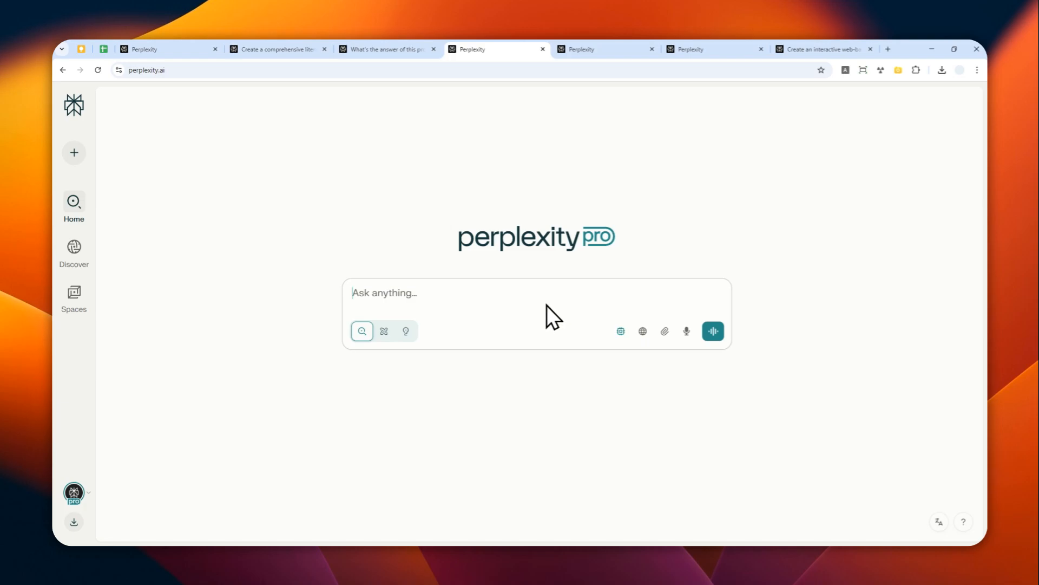
mouse_move(587, 308)
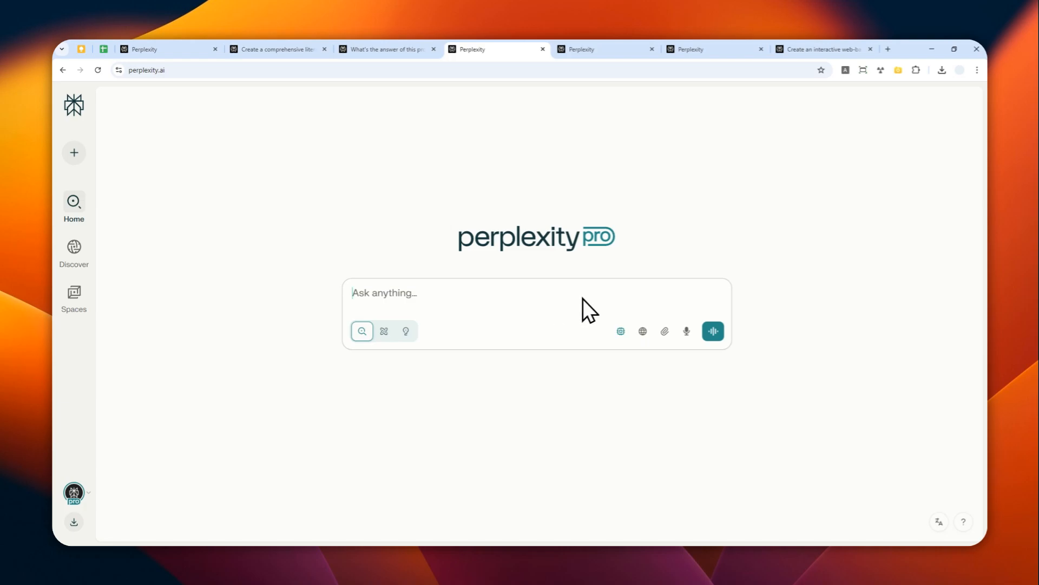
mouse_move(713, 332)
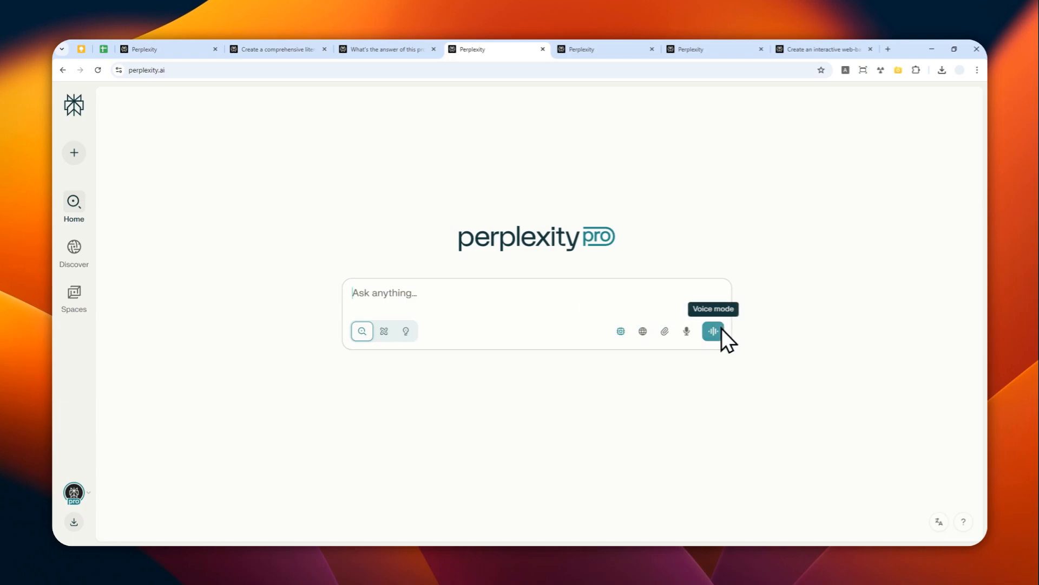
mouse_move(687, 330)
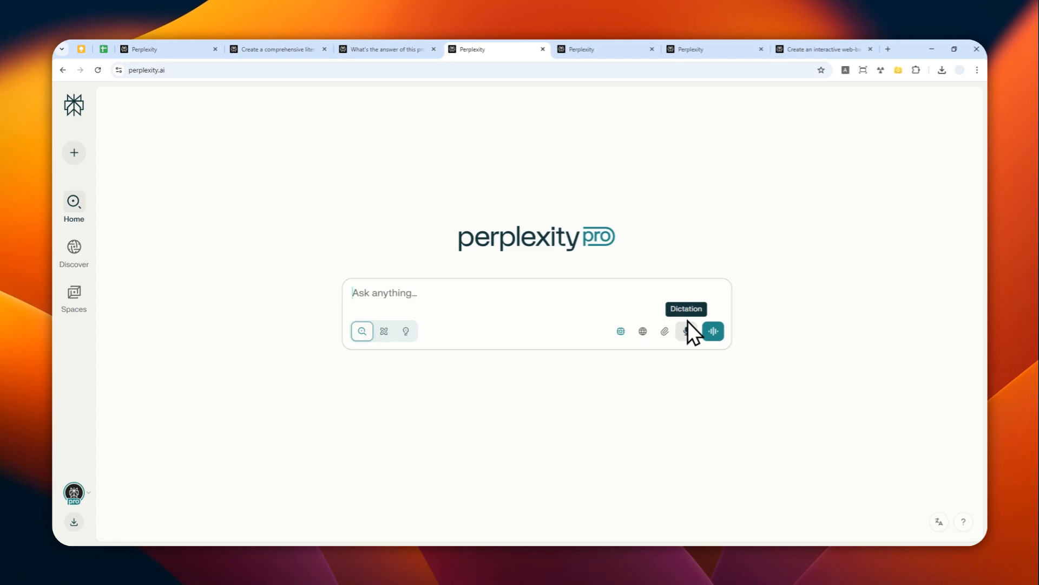
mouse_move(687, 331)
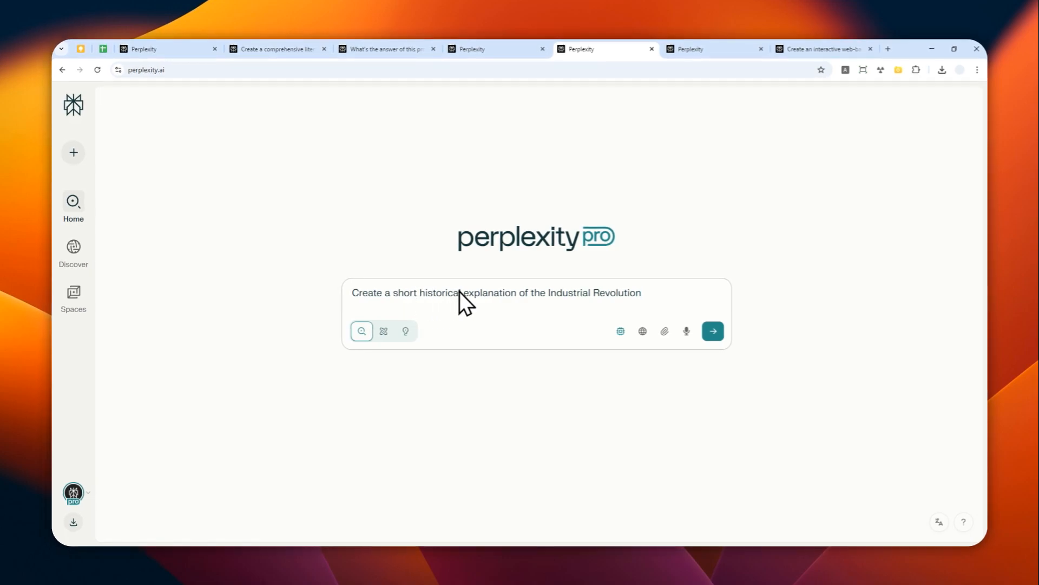
mouse_move(581, 307)
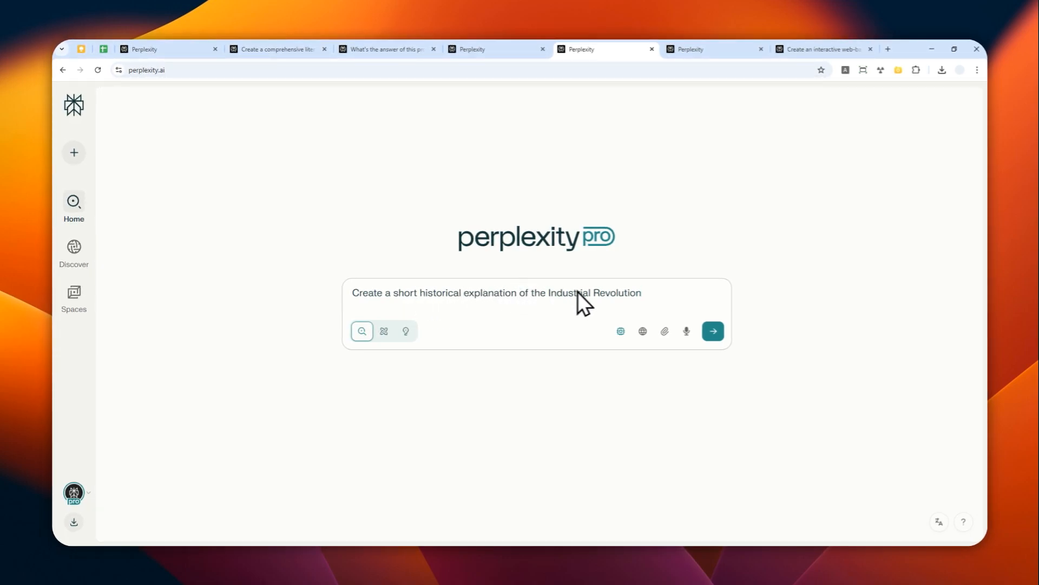
- Submit the Industrial Revolution request and read the 17-source answer down to its conclusion
left_click(712, 331)
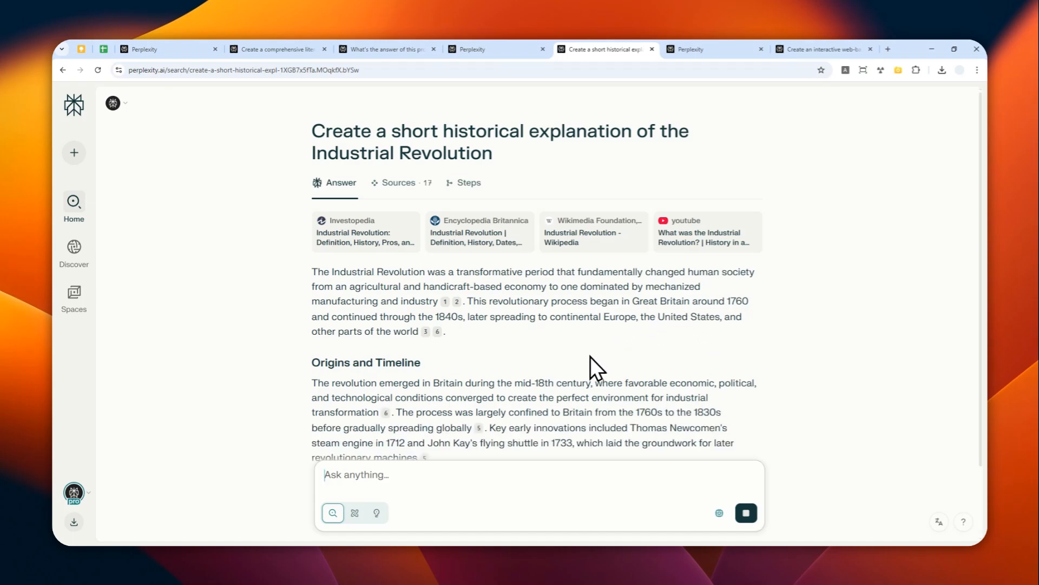
mouse_move(620, 363)
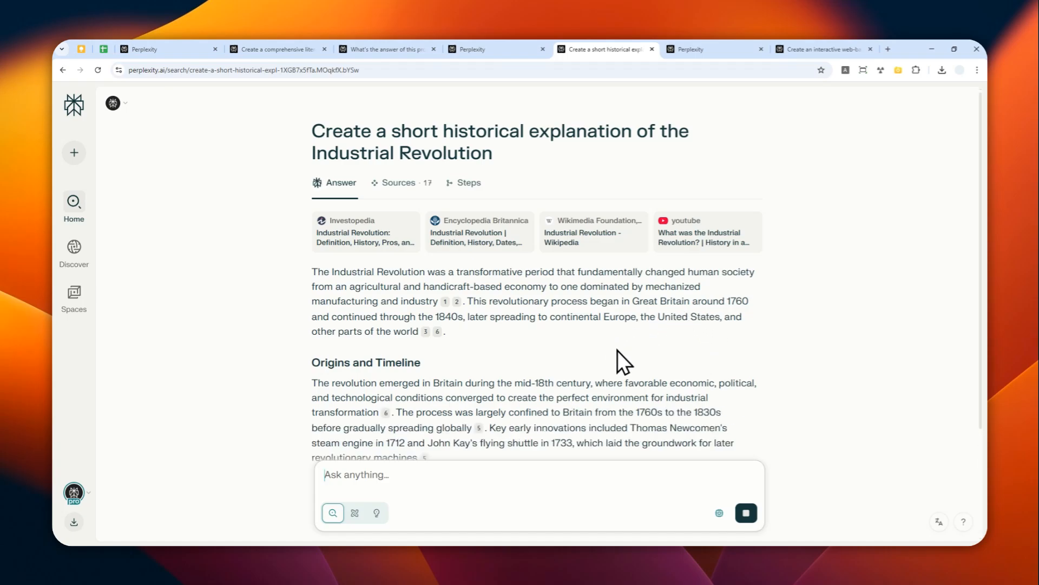
mouse_move(753, 318)
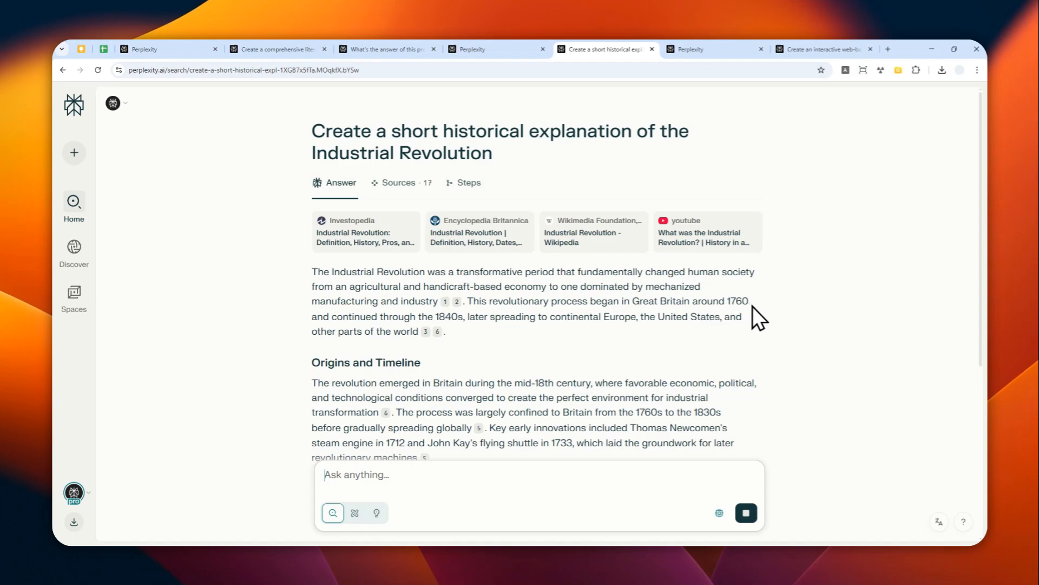
mouse_move(628, 288)
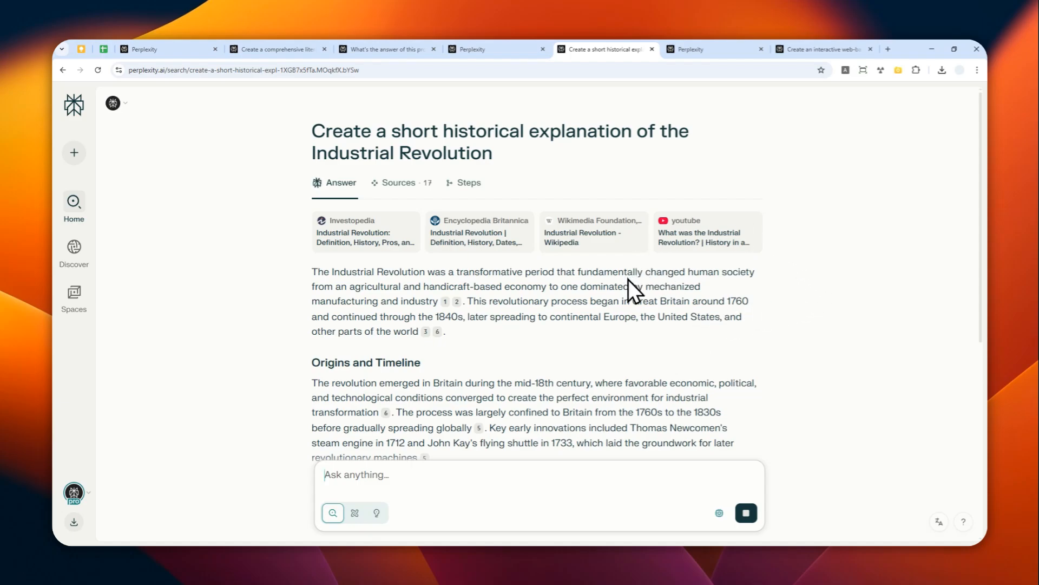
scroll("down", 3)
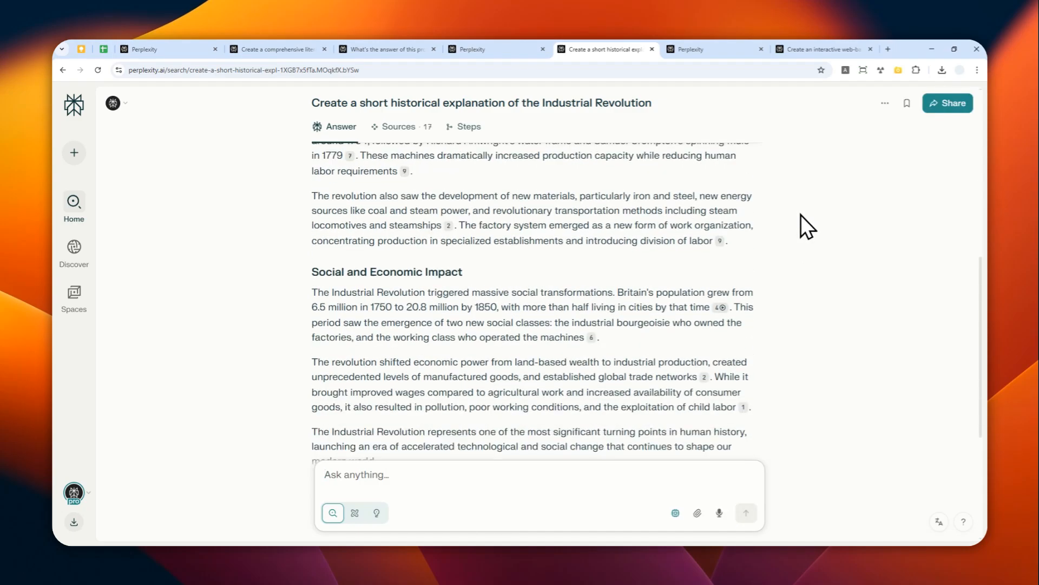
scroll("down", 3)
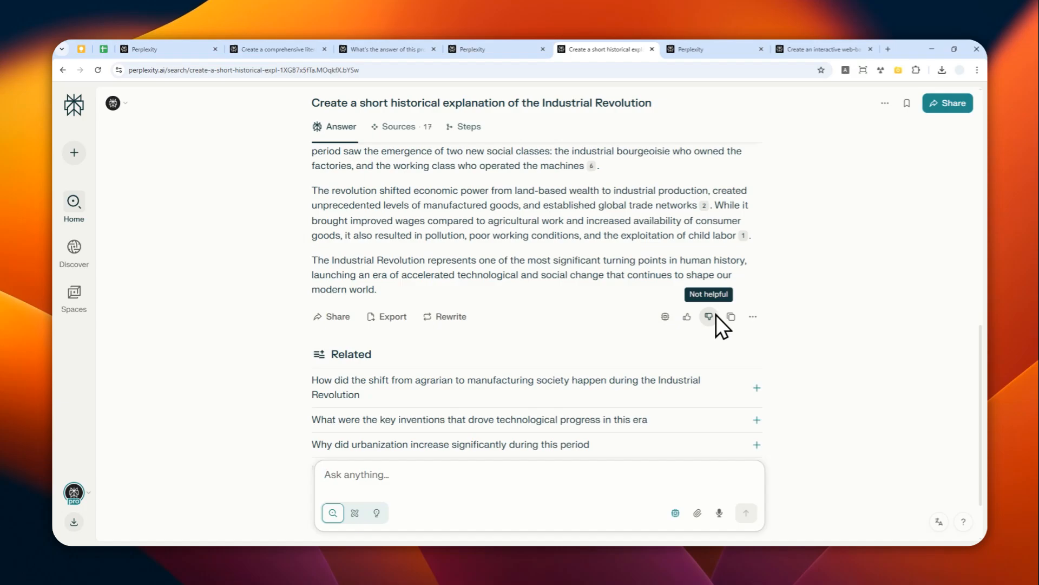
mouse_move(731, 317)
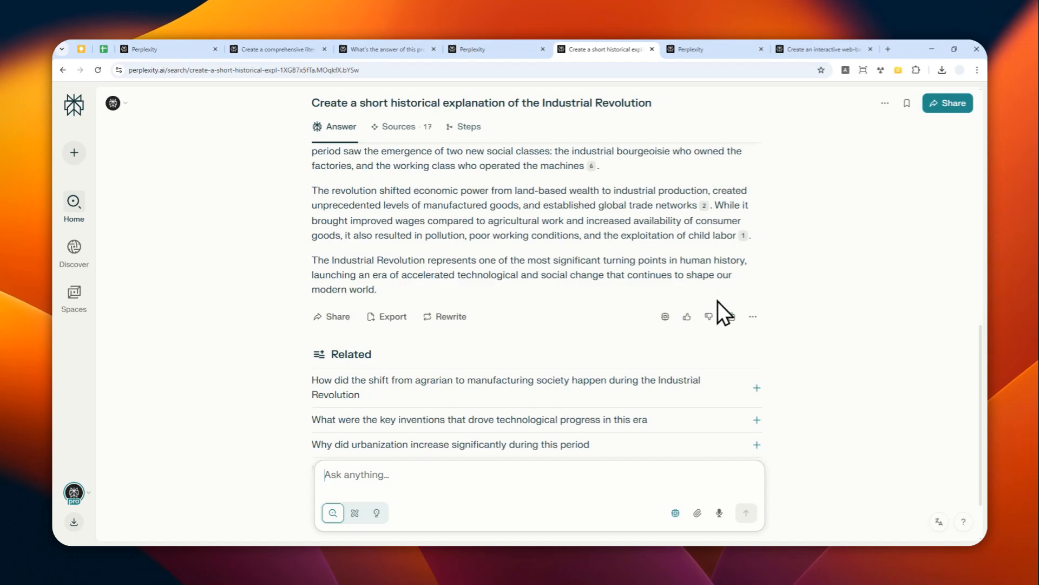
mouse_move(709, 317)
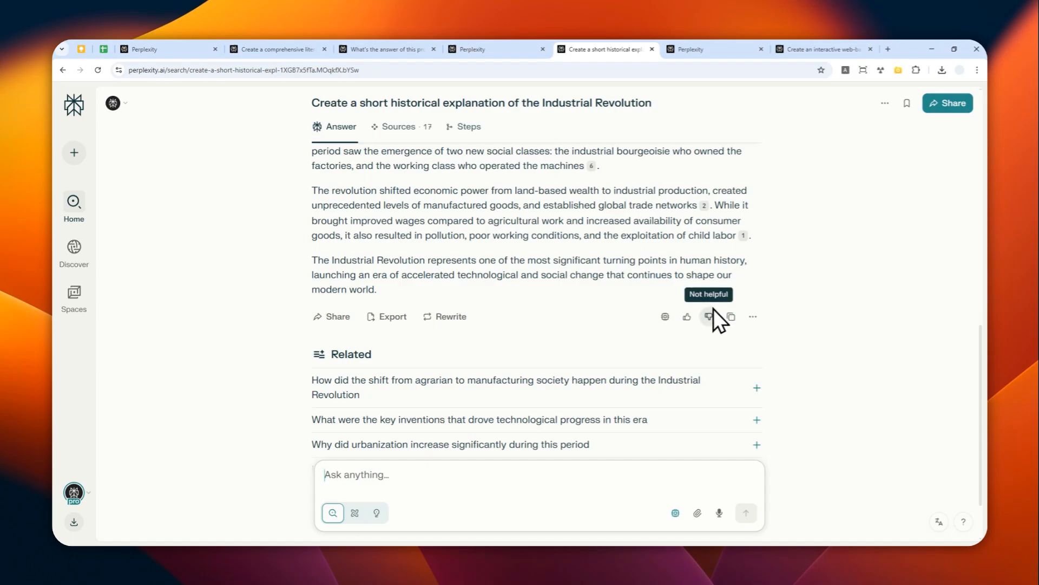
mouse_move(753, 317)
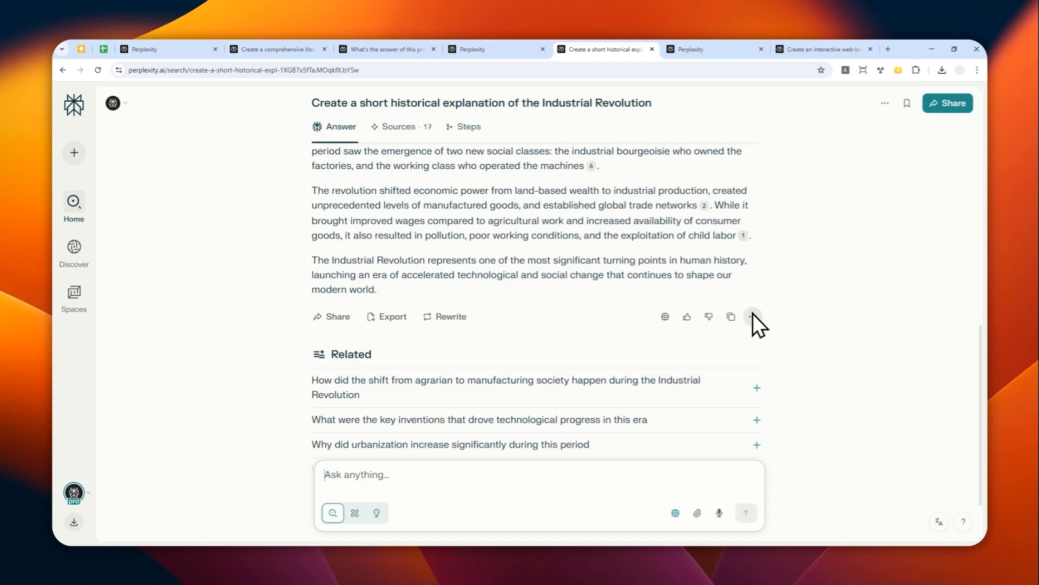
mouse_move(616, 302)
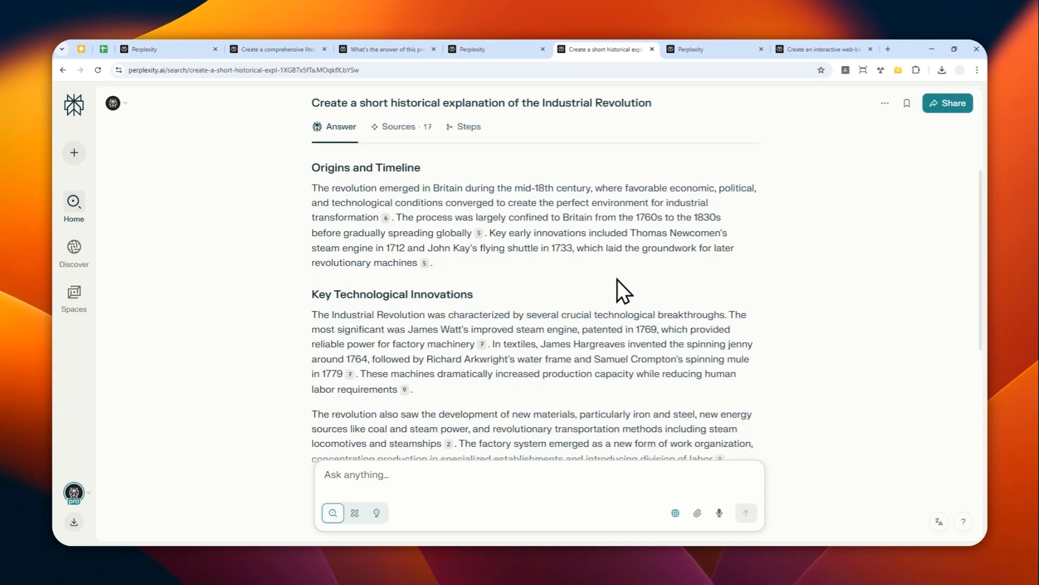
scroll("down", 3)
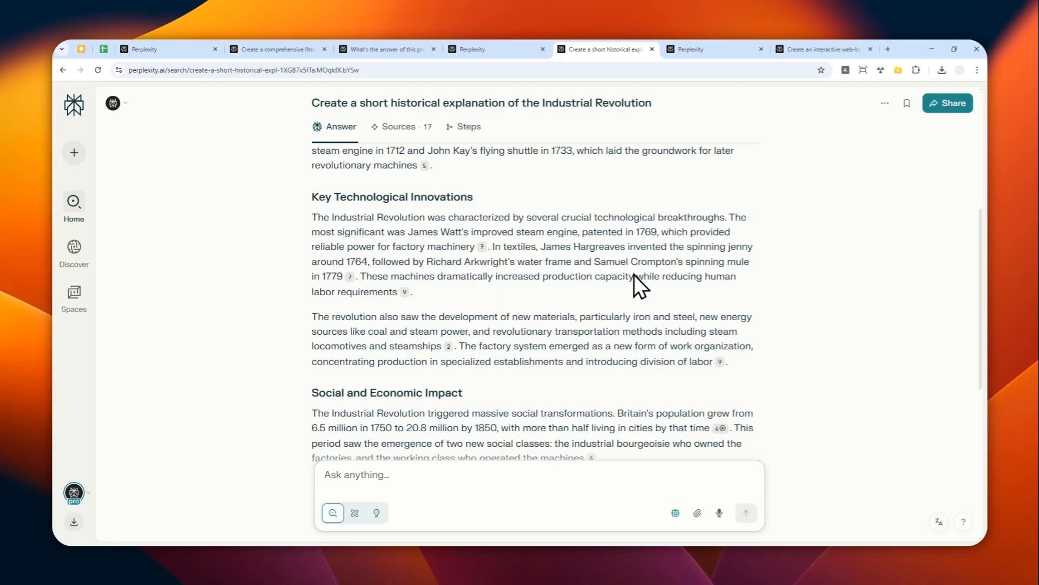
scroll("down", 3)
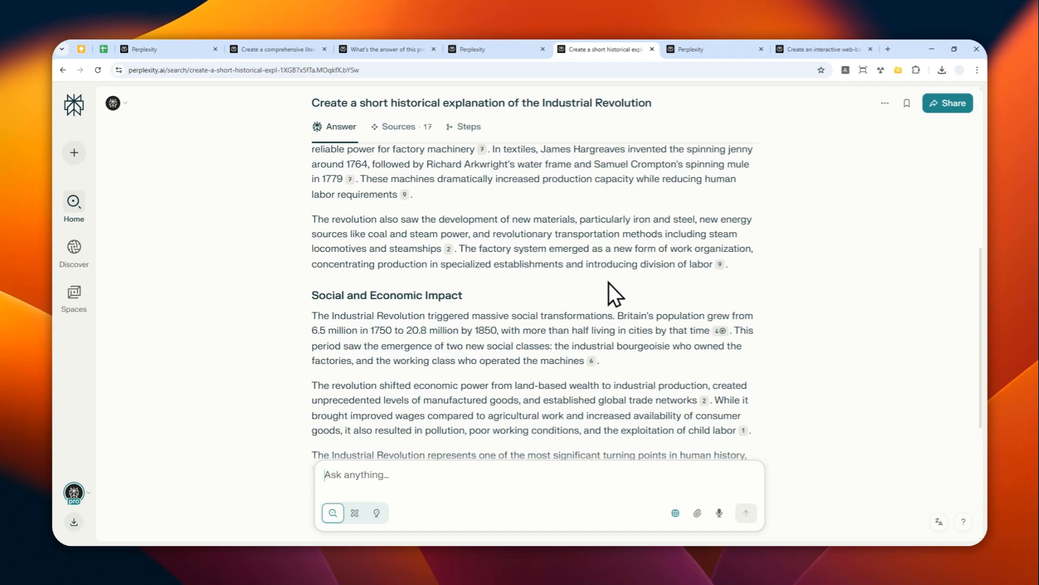
scroll("down", 3)
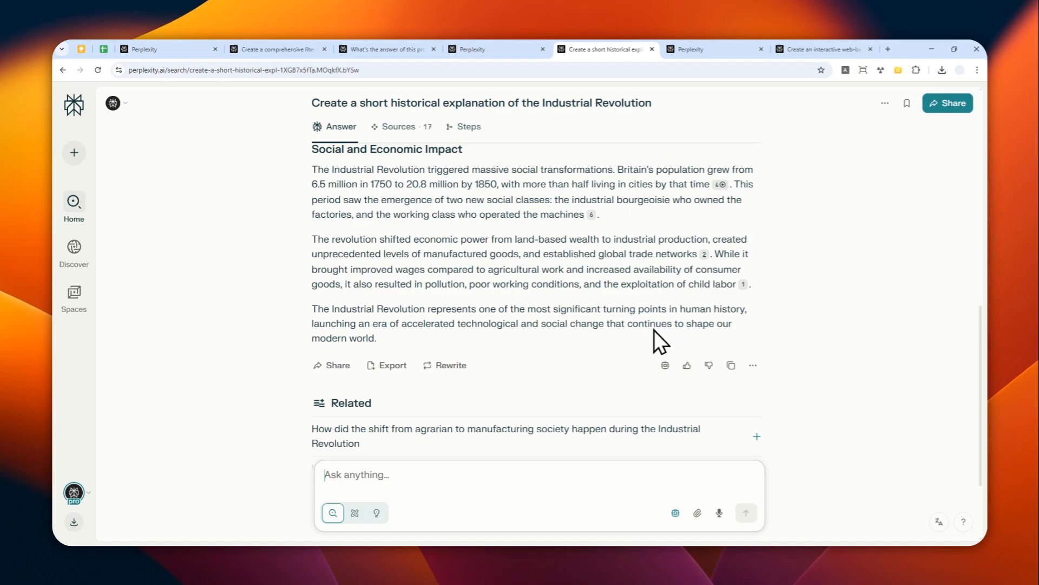
mouse_move(638, 338)
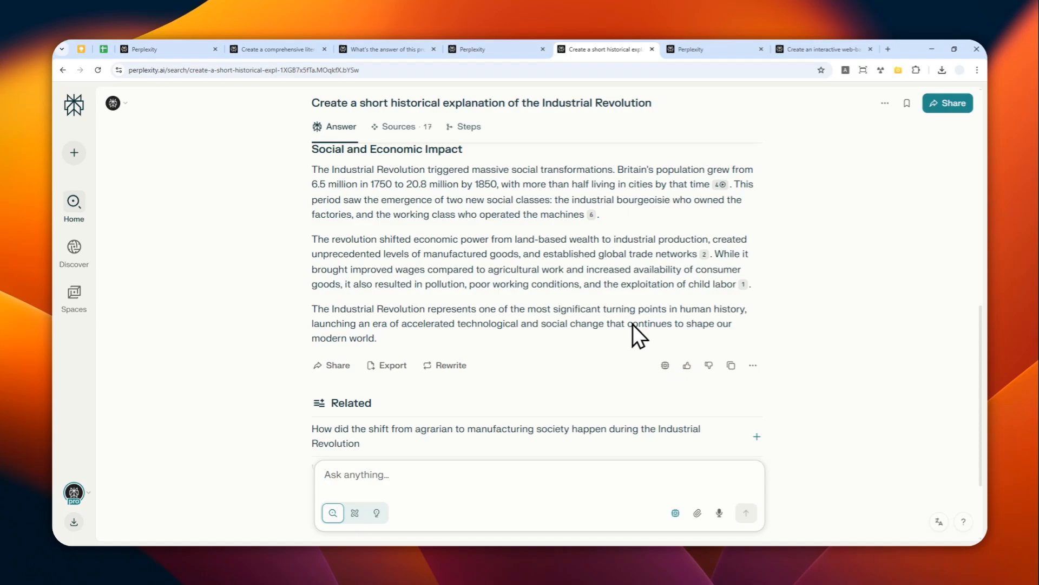
mouse_move(673, 349)
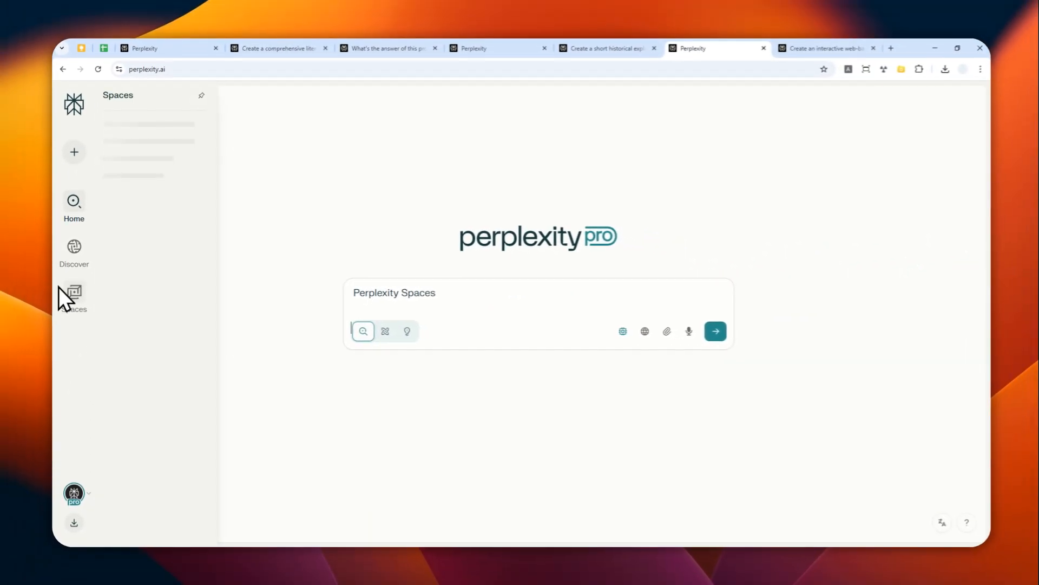
- Begin creating a new Space from the Spaces area
left_click(75, 152)
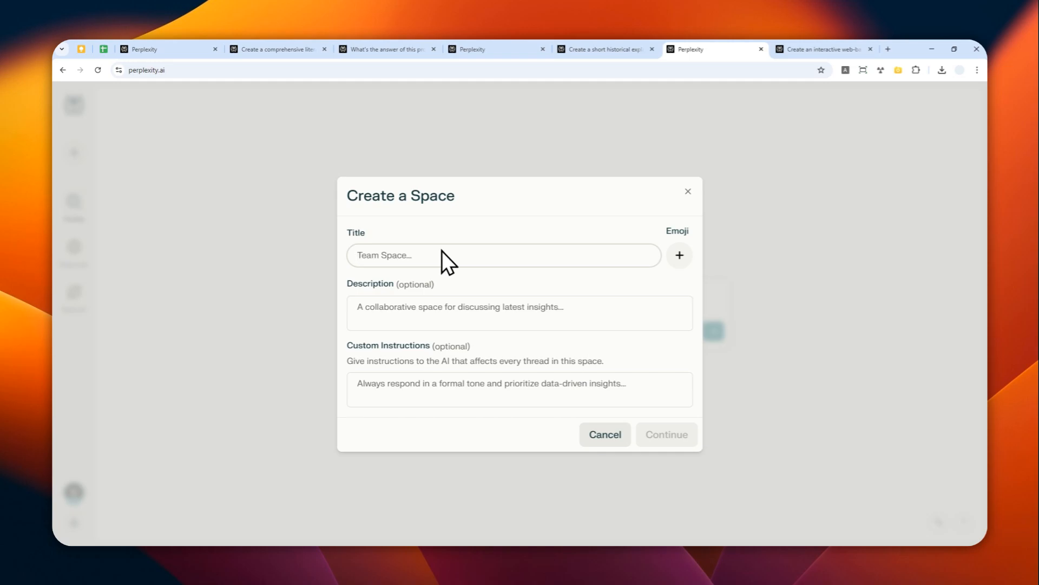
- Title the Space 'Pretend that I'm 5 years old' with explain-like-a-5-year-old instructions, and continue
type("Pretend that I'm 5 y")
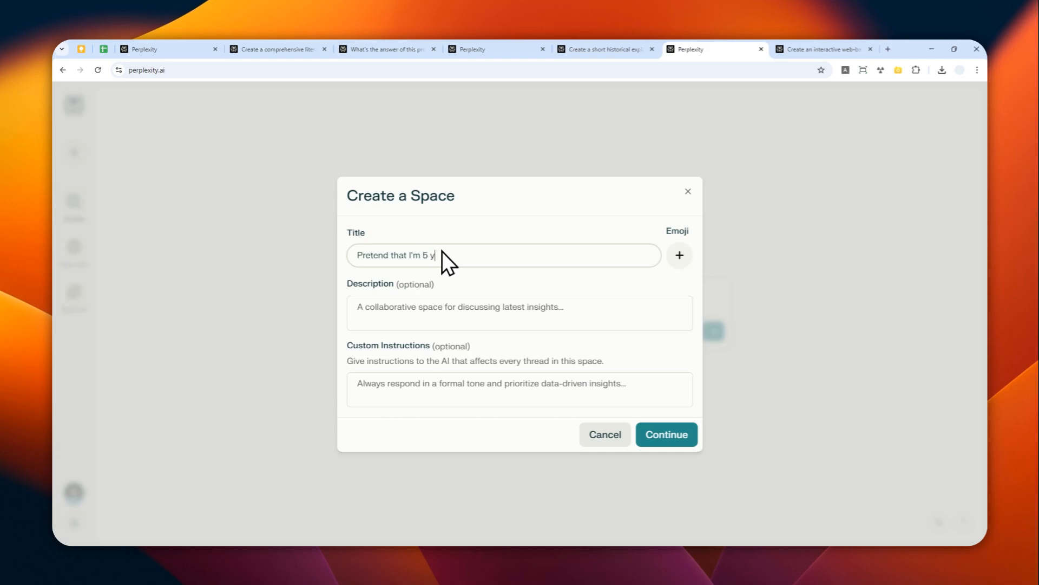
type("ears old")
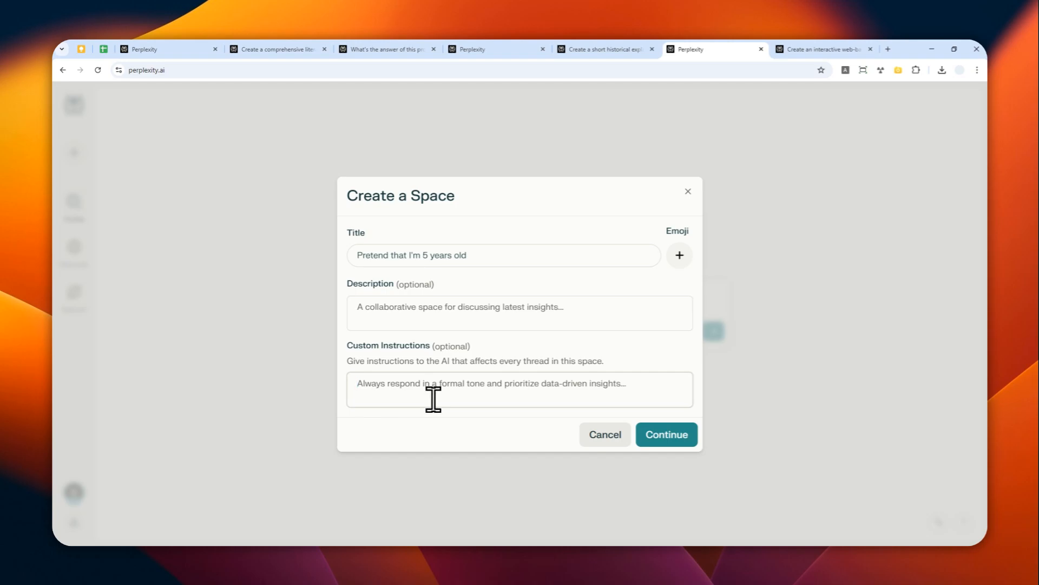
type("Always pretend that I'm")
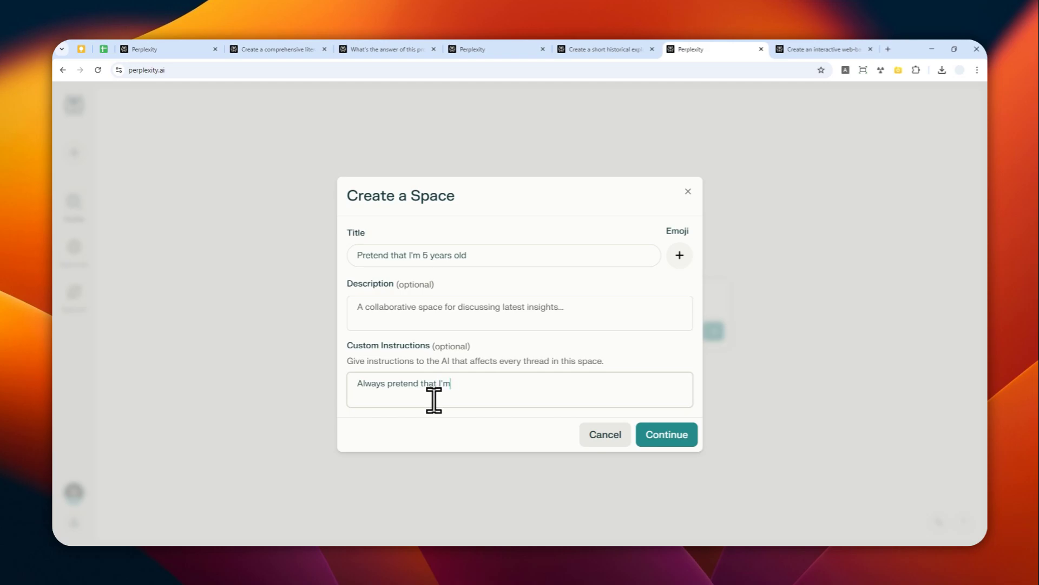
type("a 5-")
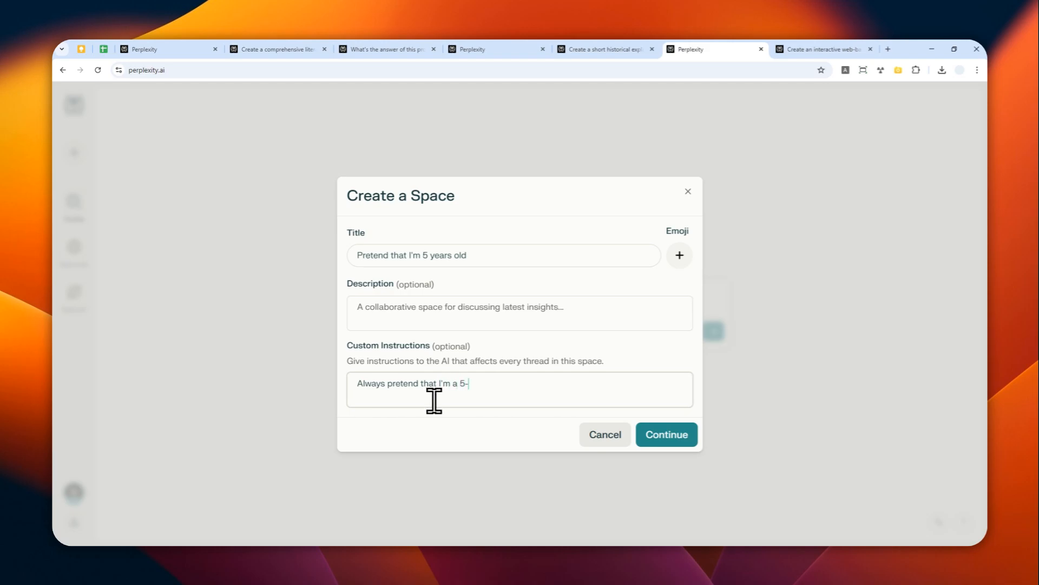
type("yo kid")
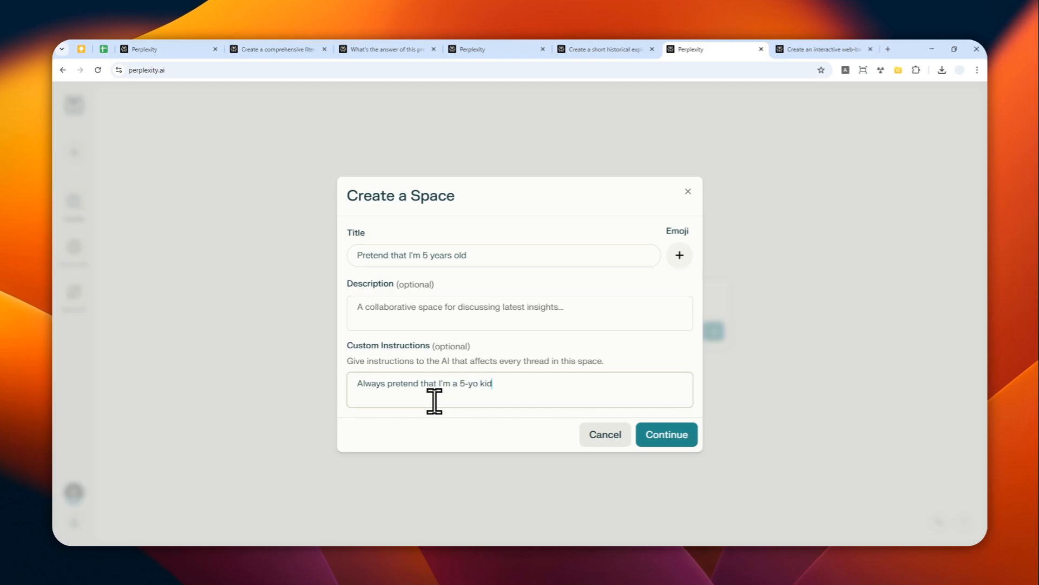
type("so I can")
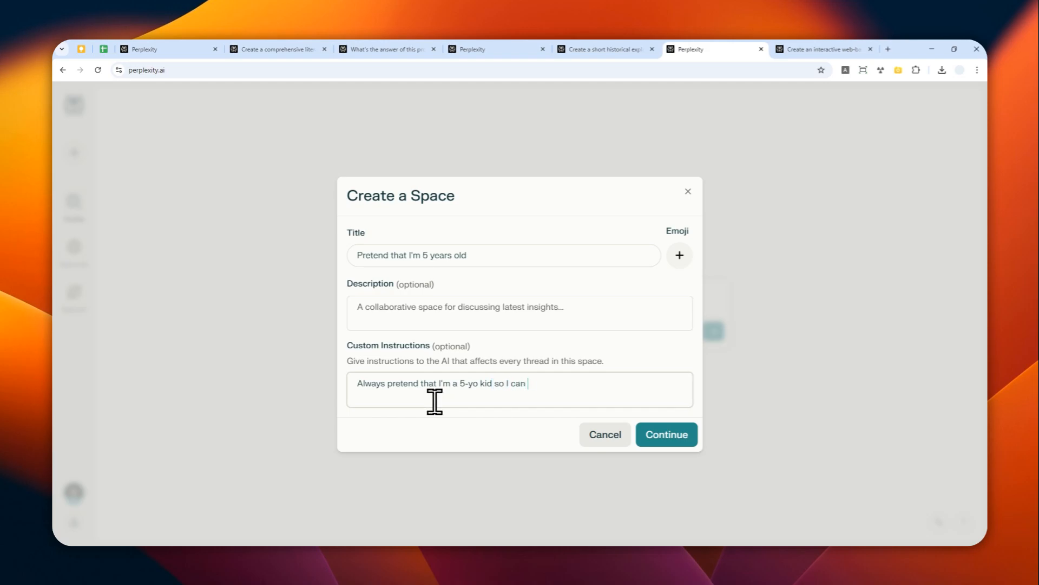
type("understand c")
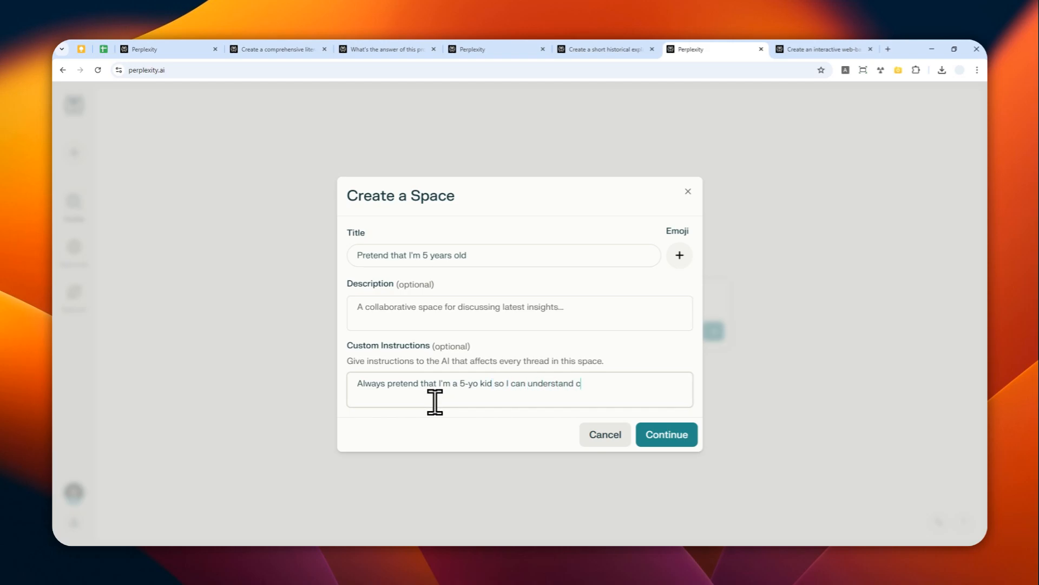
type("diffcult topi")
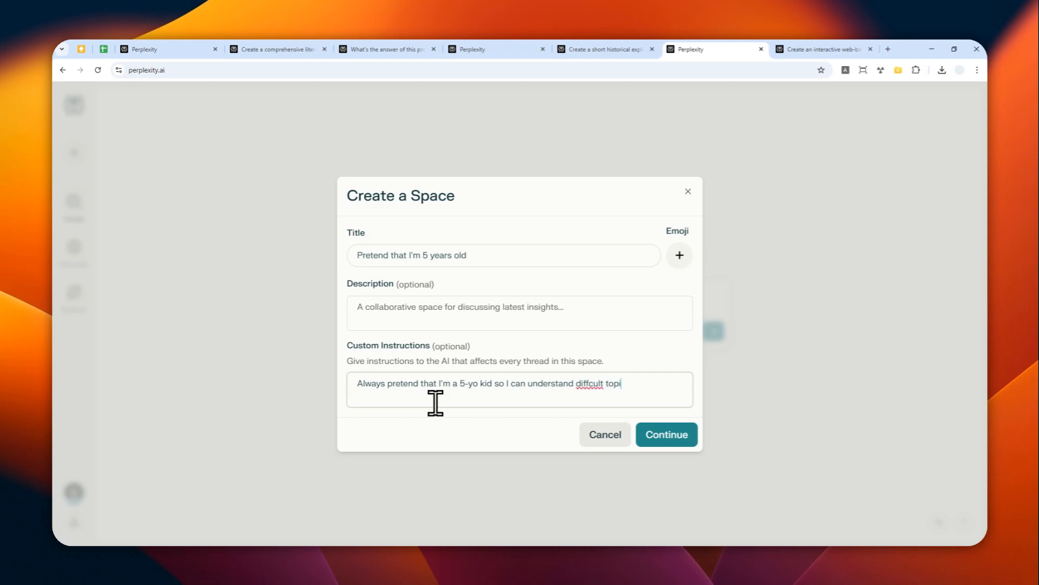
type("cs")
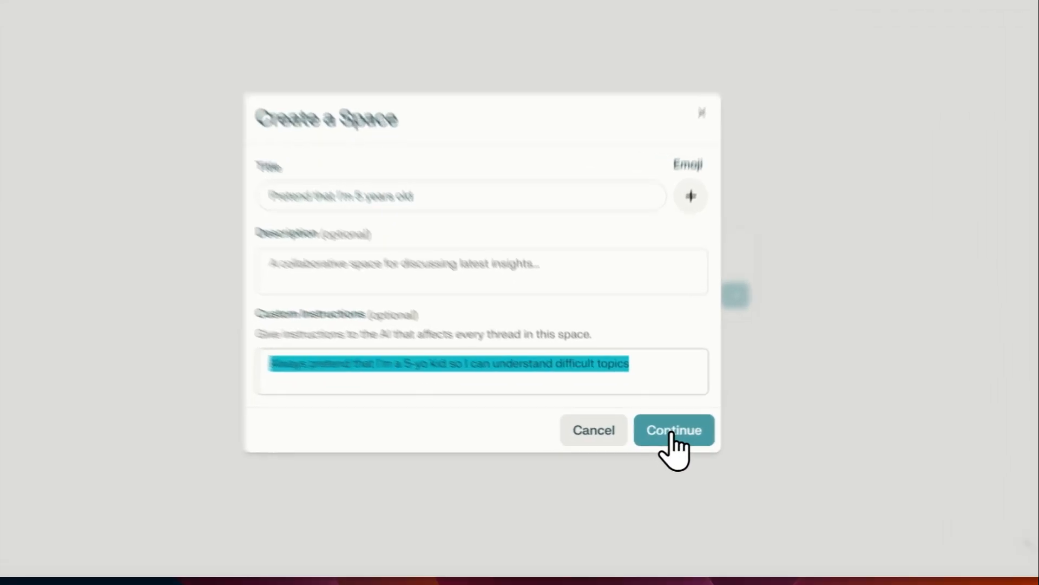
left_click(674, 430)
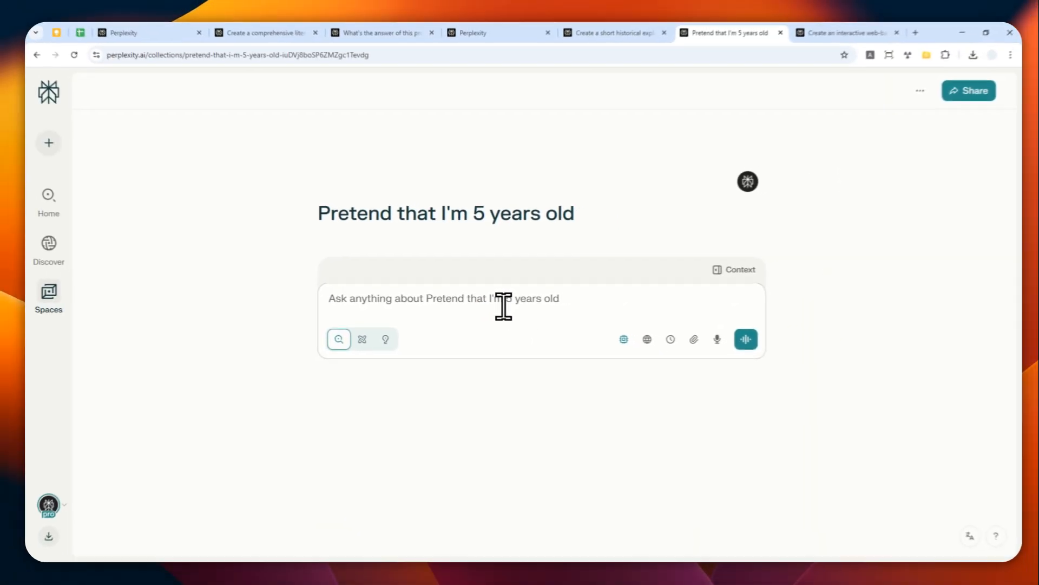
- Ask the Space 'Tell me how a rocket engine work' and scroll the child-friendly answer
type("Tell me how a")
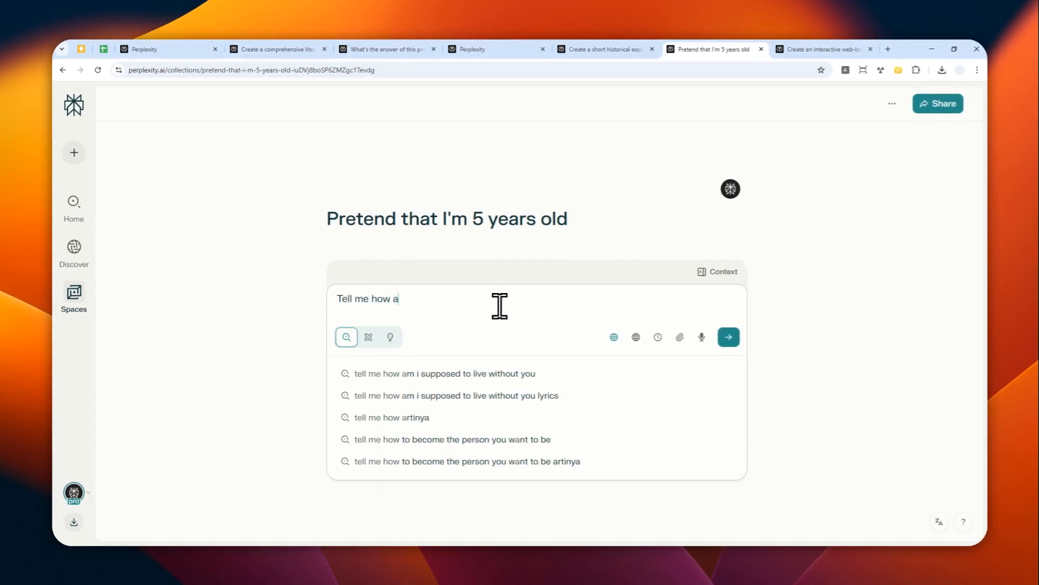
type("rocket engine work")
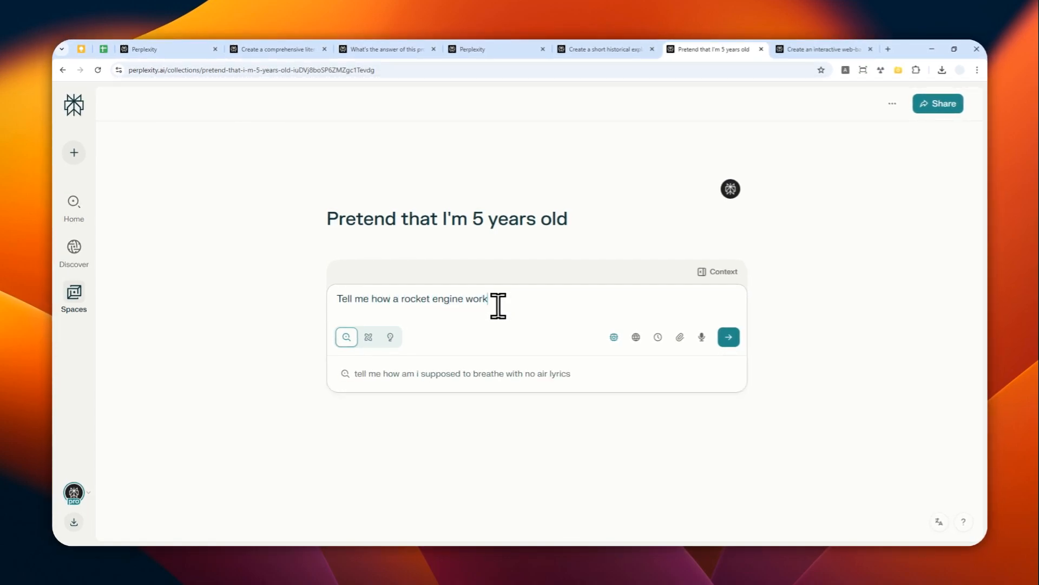
left_click(729, 336)
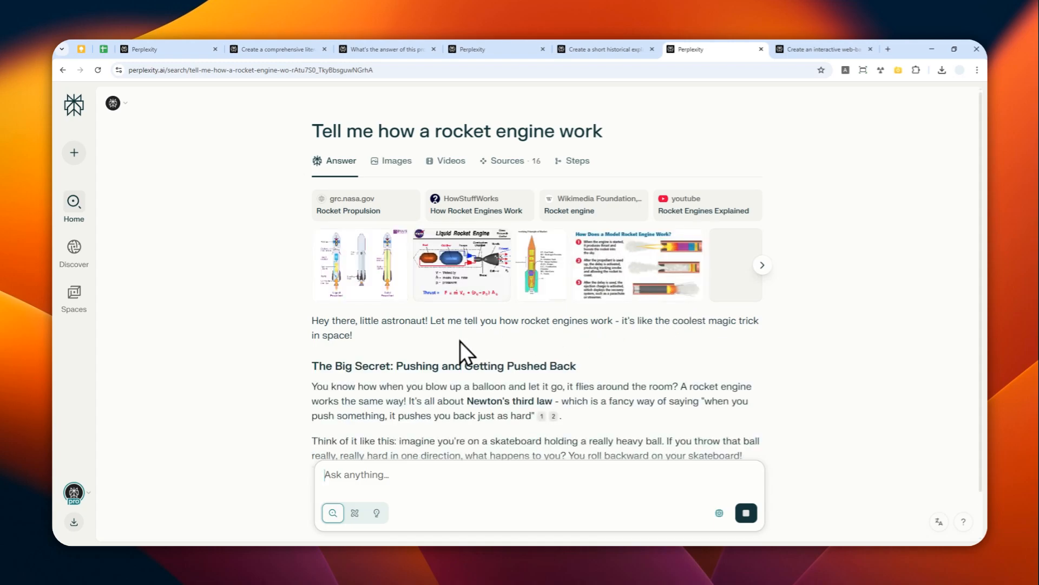
scroll("down", 3)
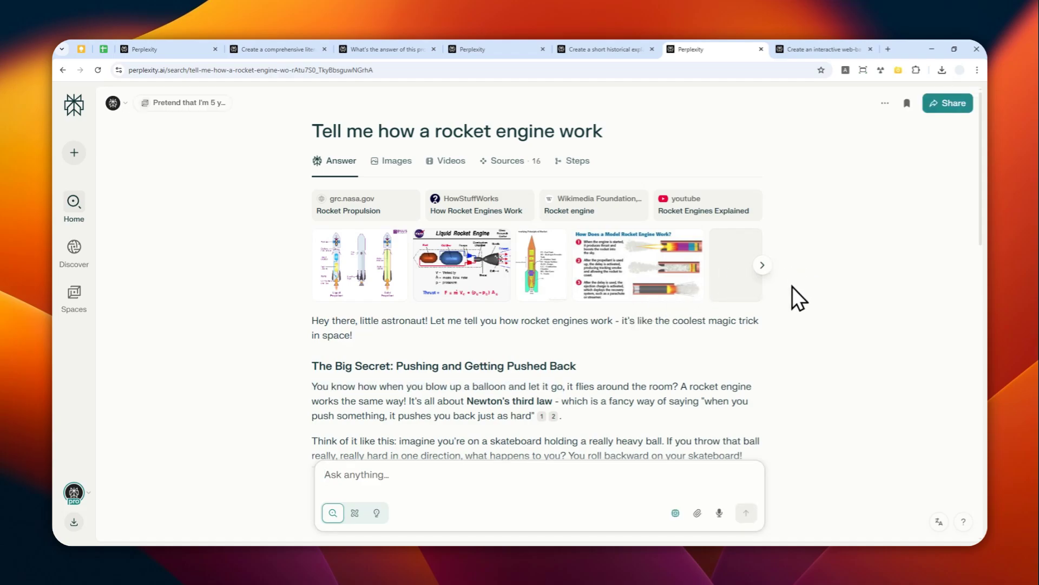
mouse_move(796, 307)
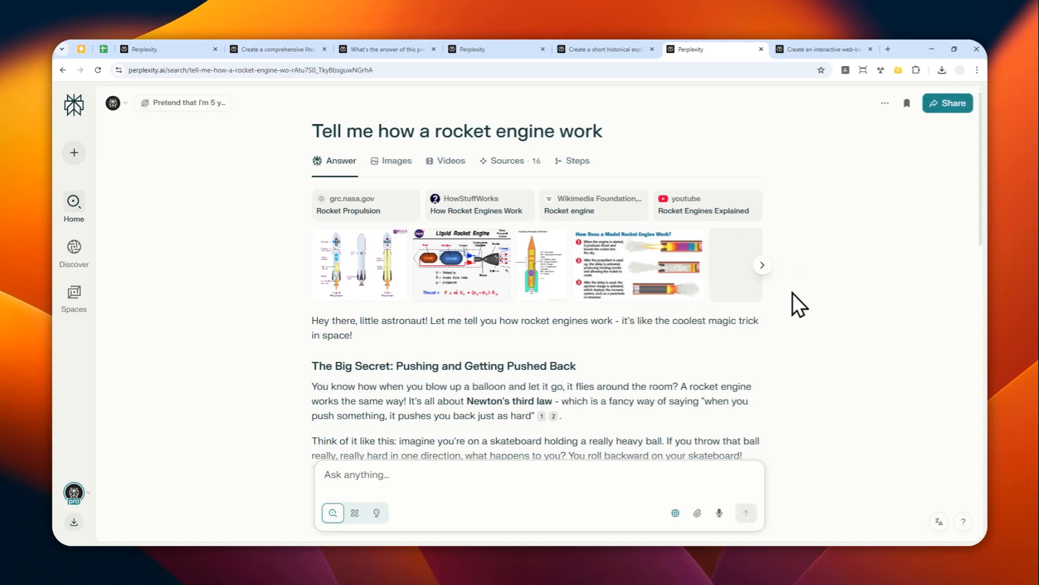
mouse_move(789, 288)
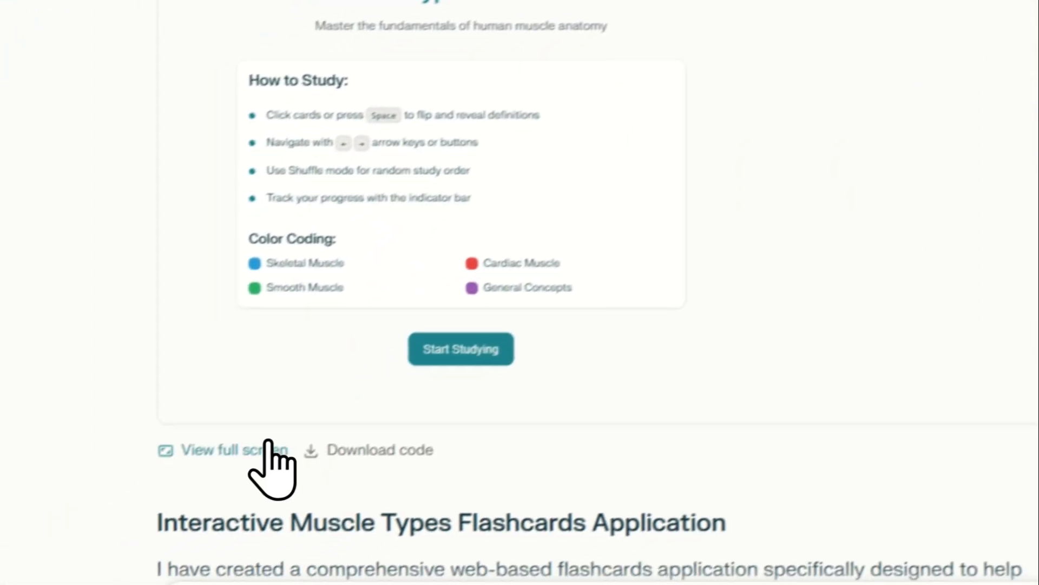
- Study the Muscle Types Flashcards full screen through card 4 of 12, then open a blank page
left_click(236, 450)
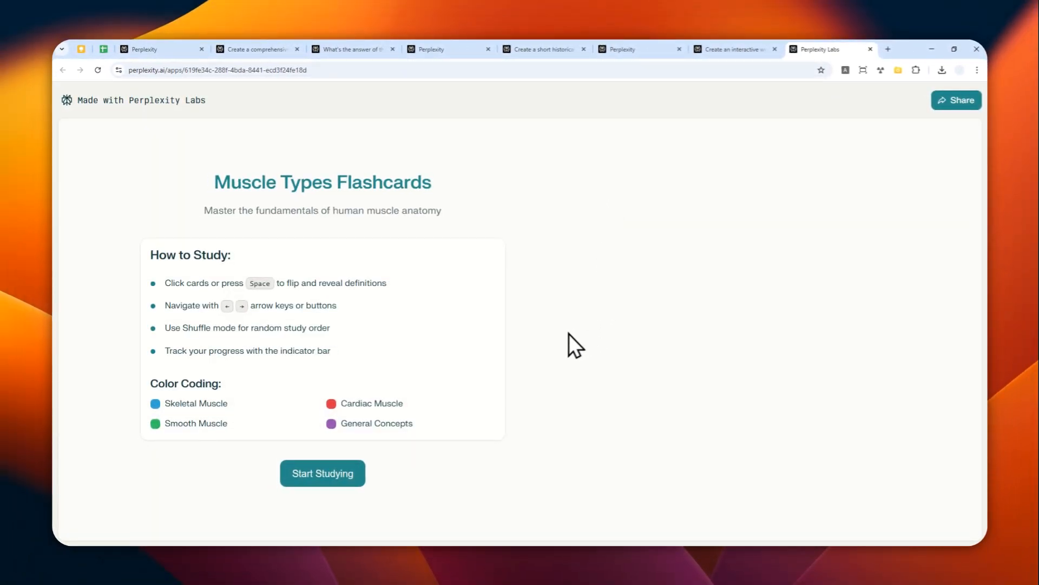
left_click(323, 473)
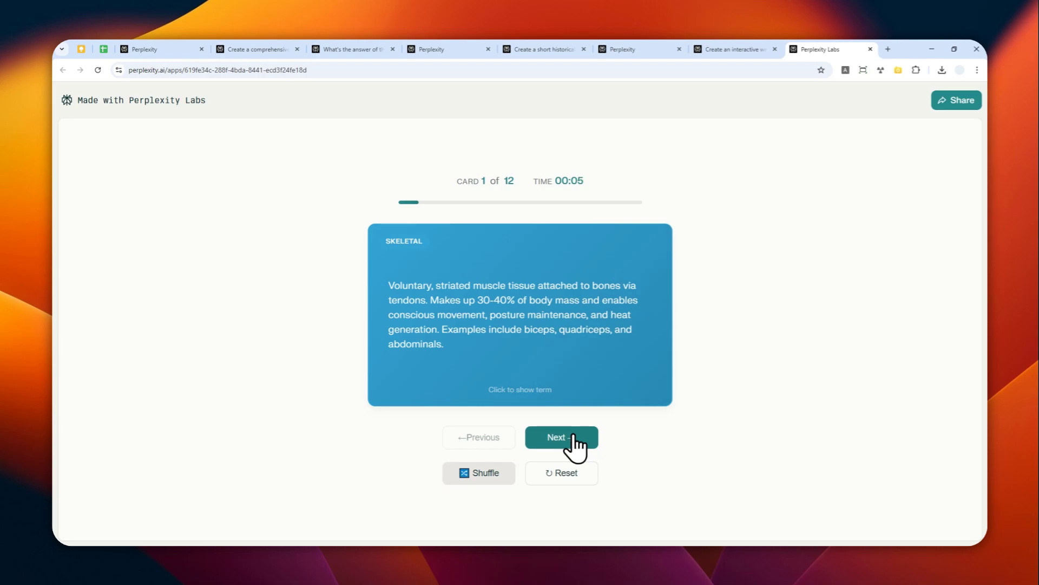
left_click(562, 438)
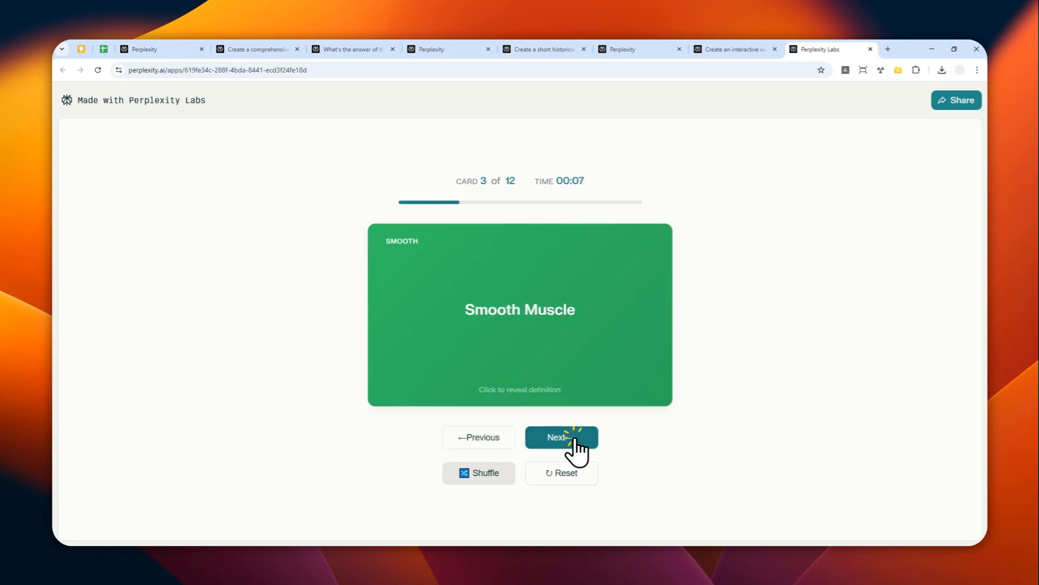
left_click(562, 438)
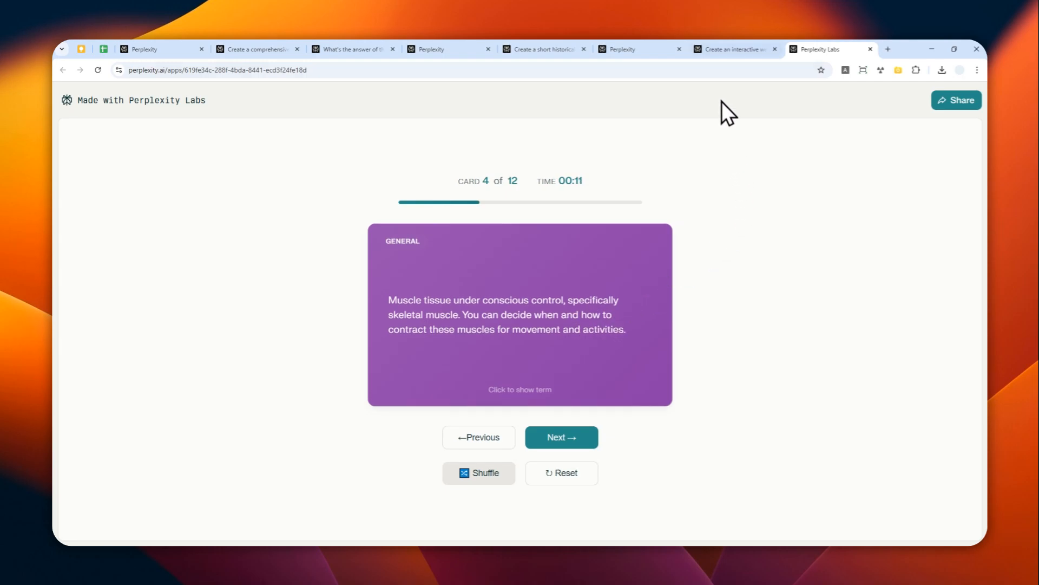
left_click(735, 49)
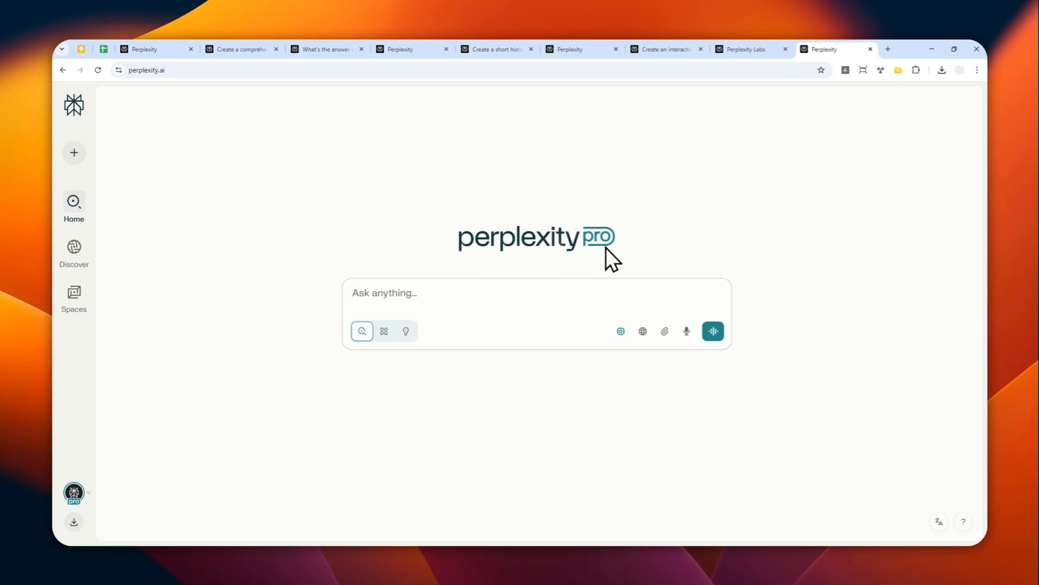
mouse_move(440, 322)
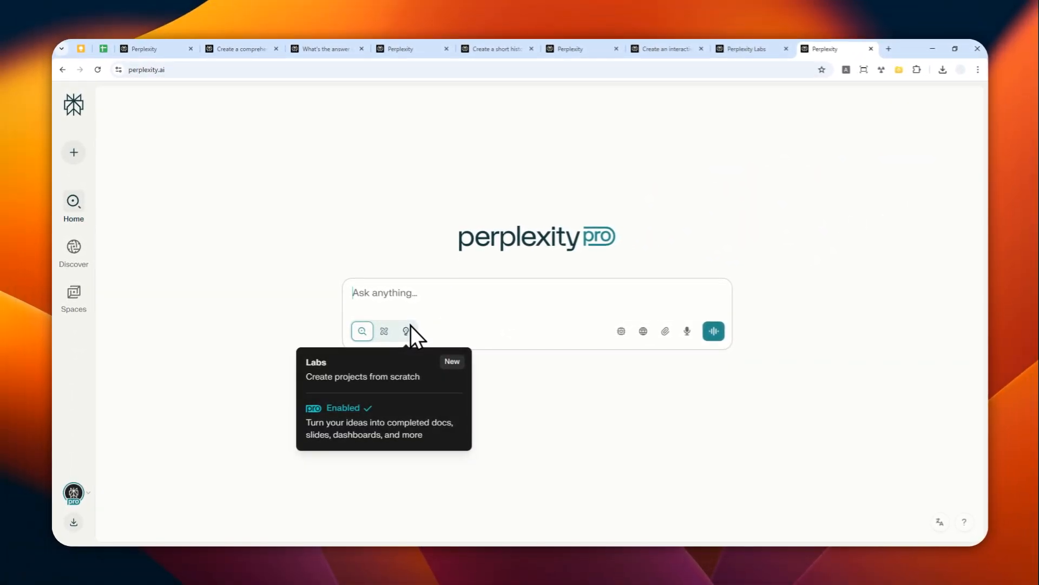
mouse_move(593, 296)
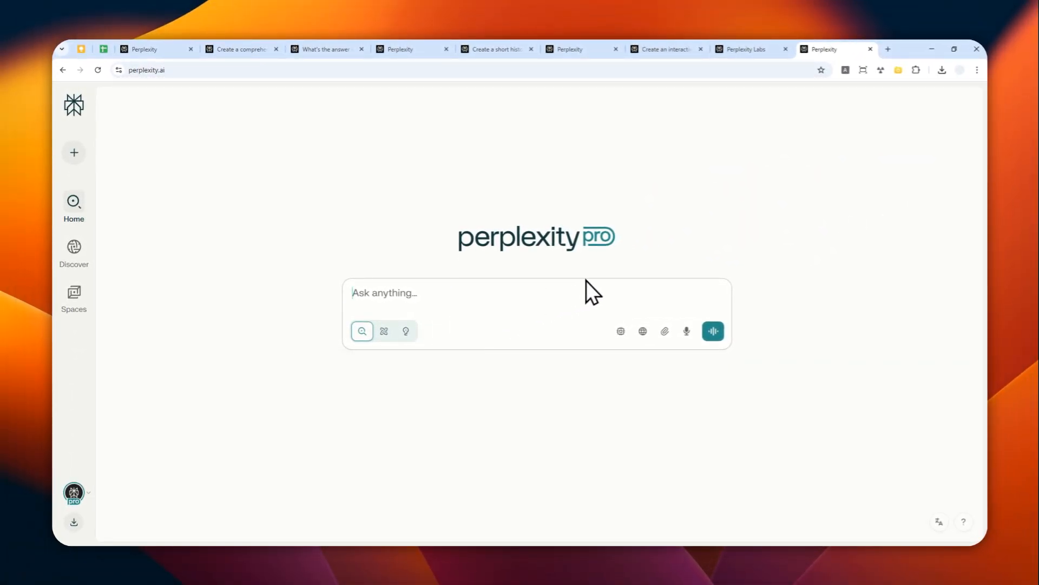